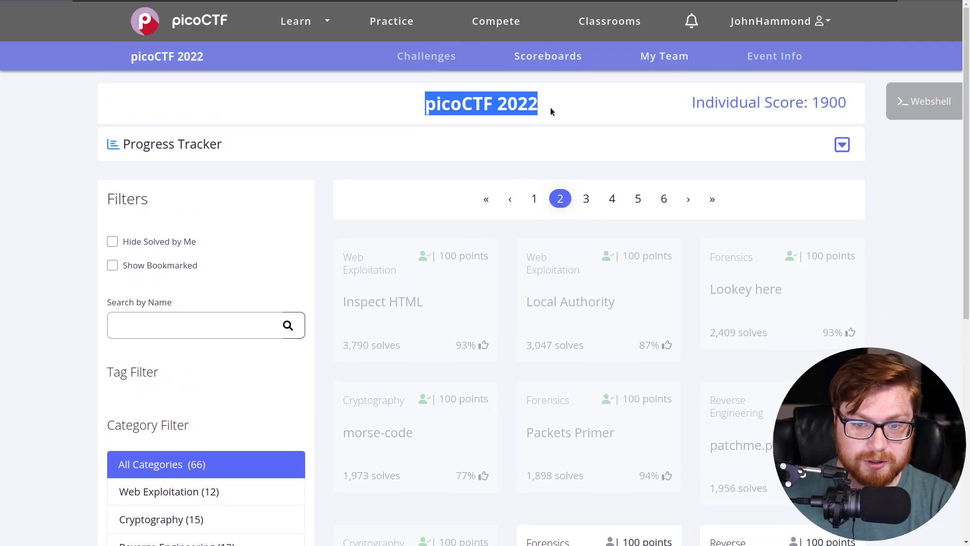
Step: Open the 'Redaction gone wrong' forensics card and read its improperly-redacted-report description
scroll("down", 3)
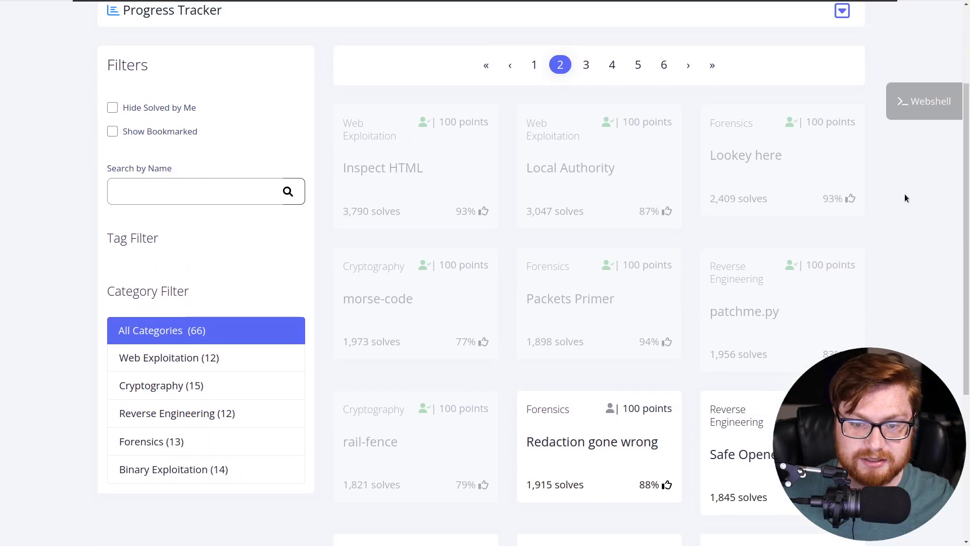
scroll("down", 3)
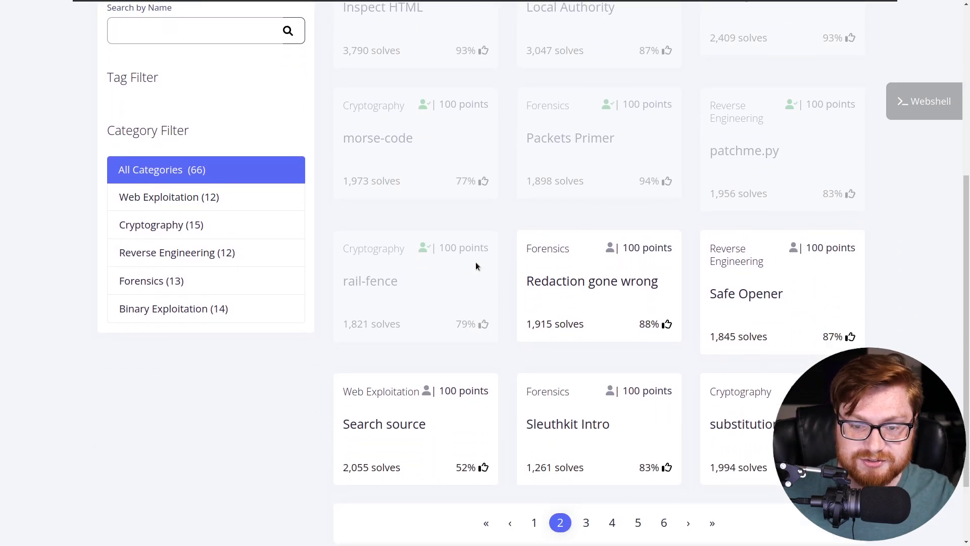
double_click(592, 280)
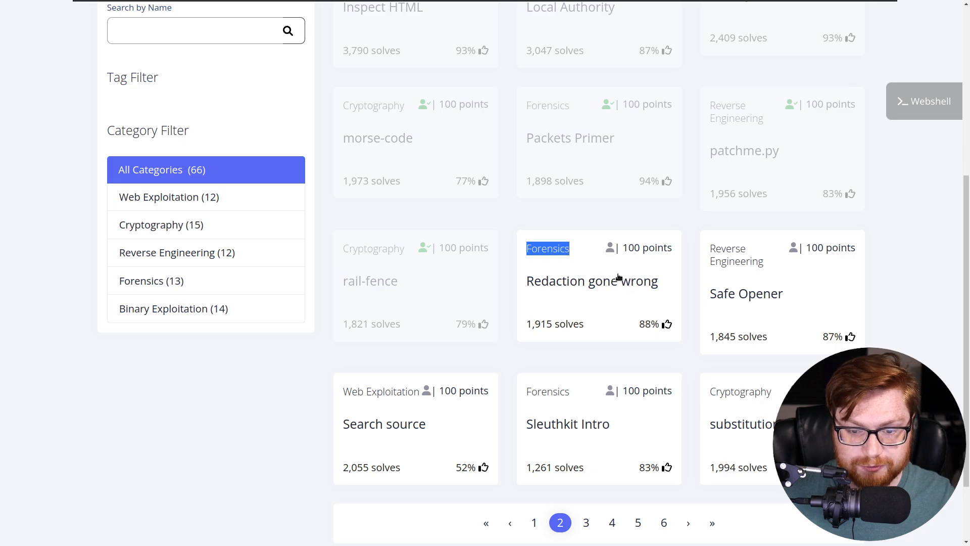
left_click(592, 281)
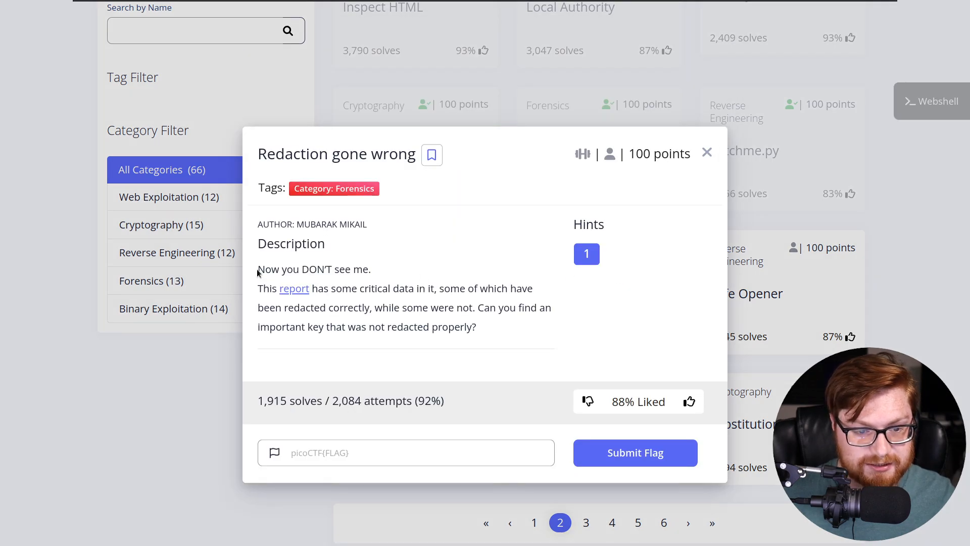
triple_click(314, 269)
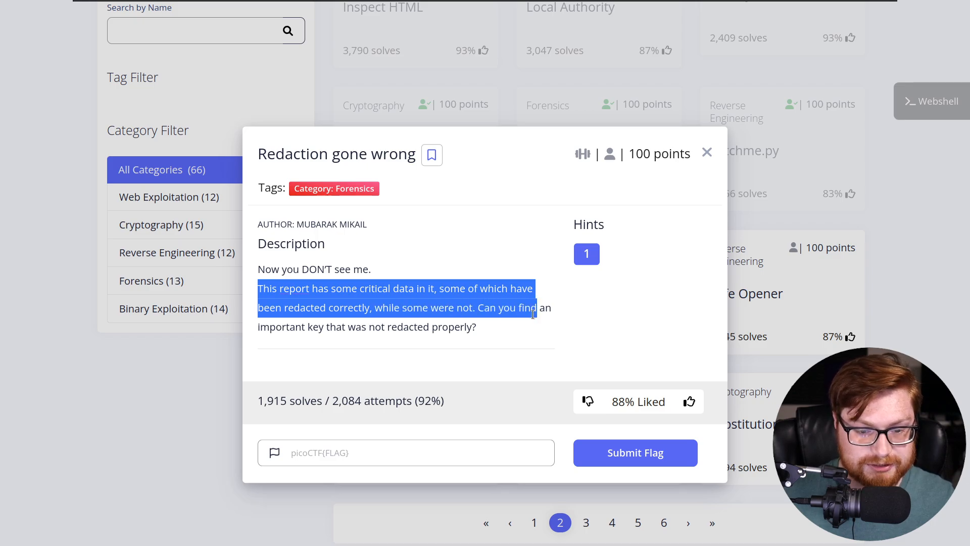
left_click(483, 327)
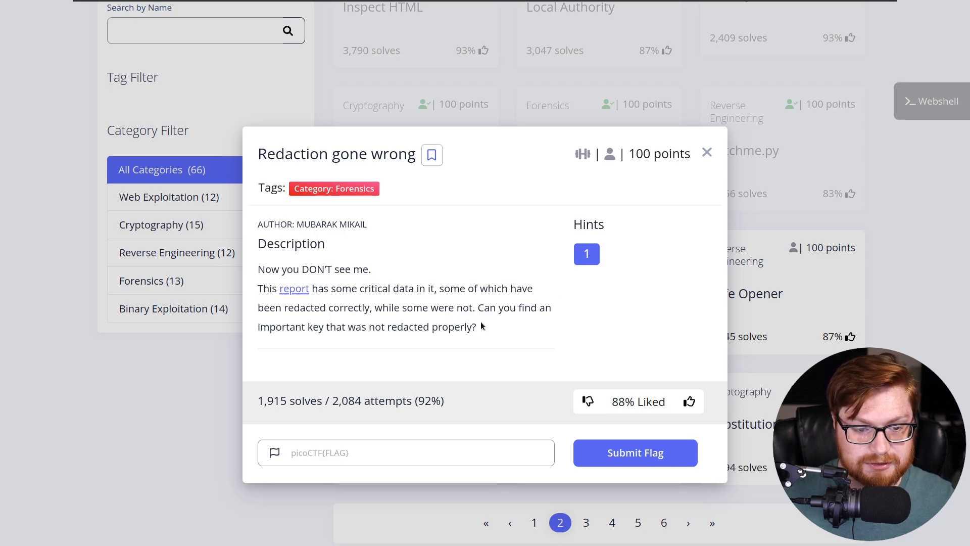
mouse_move(346, 359)
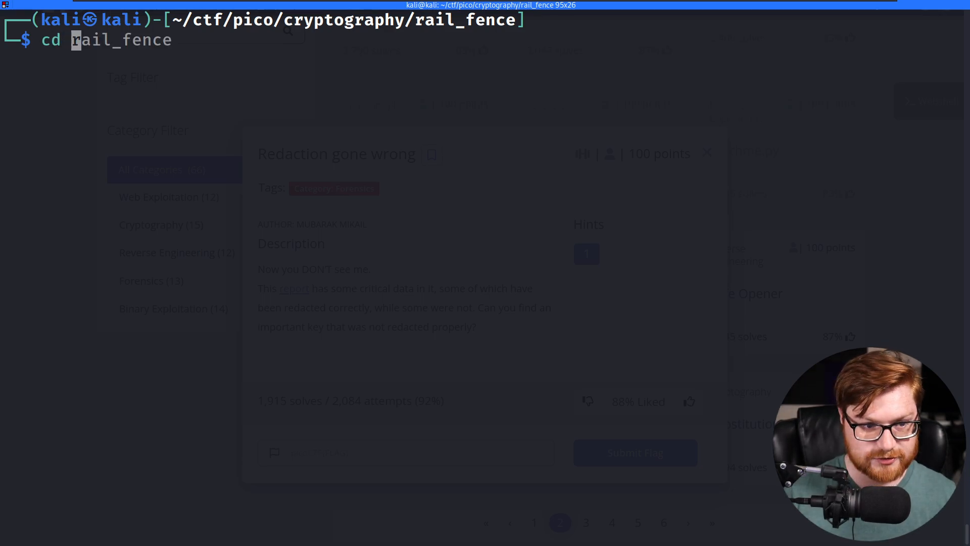
Step: Run get_flag.py to print the rail-fence flag and redirect it into flag.txt
type("finish")
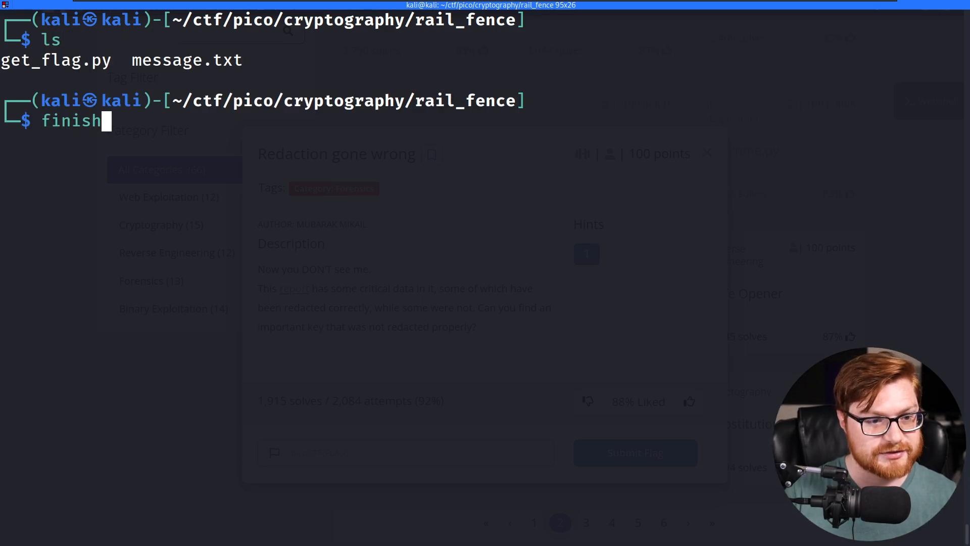
type("python3 get_flag.py")
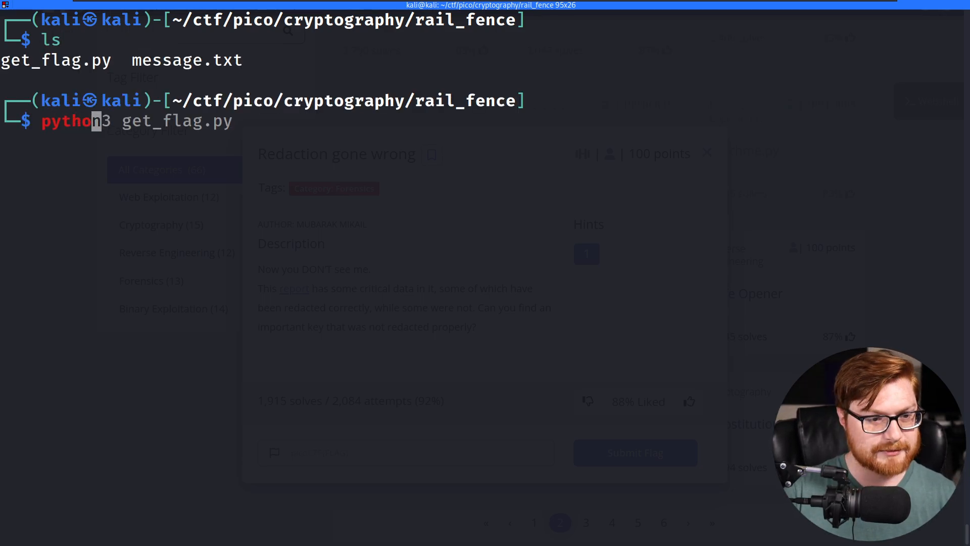
key("Return")
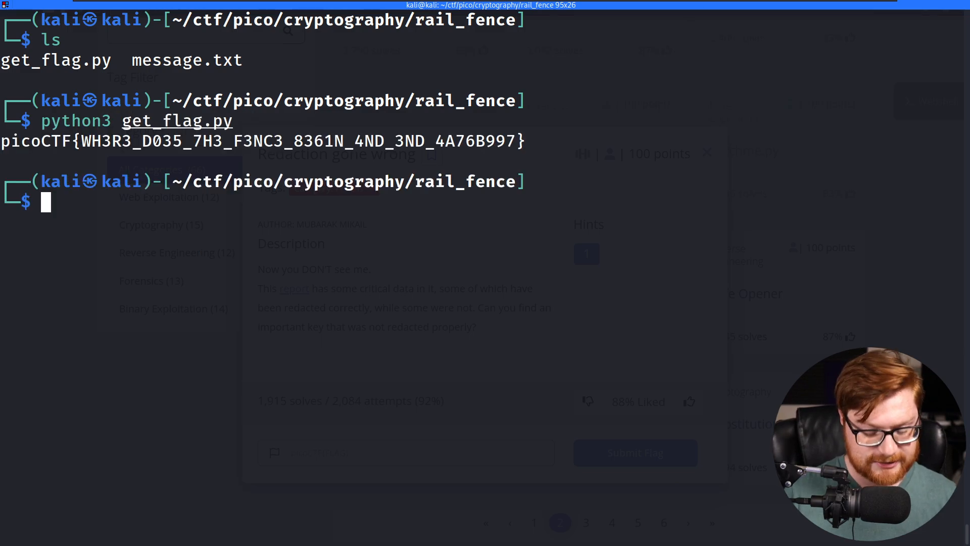
type("python3 get_flag.py > d")
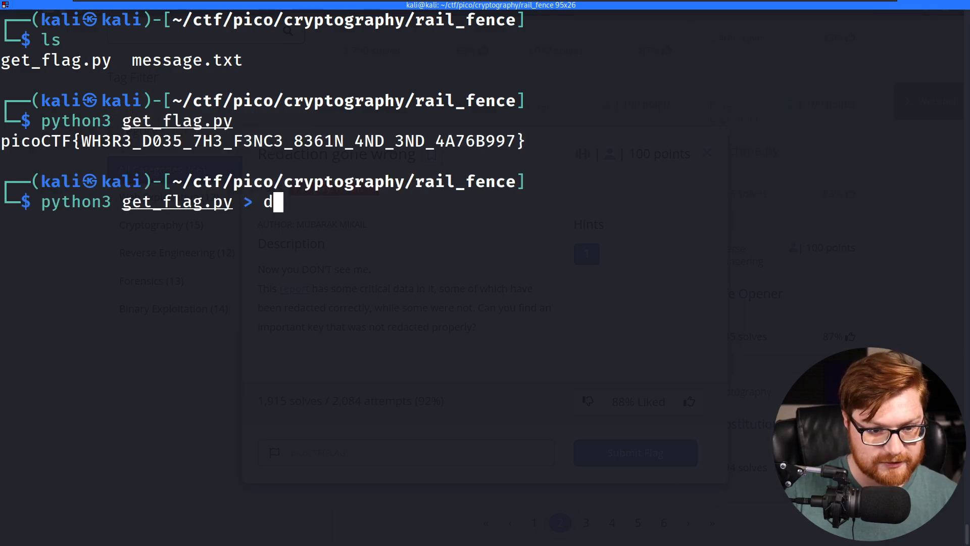
type("lag.txt")
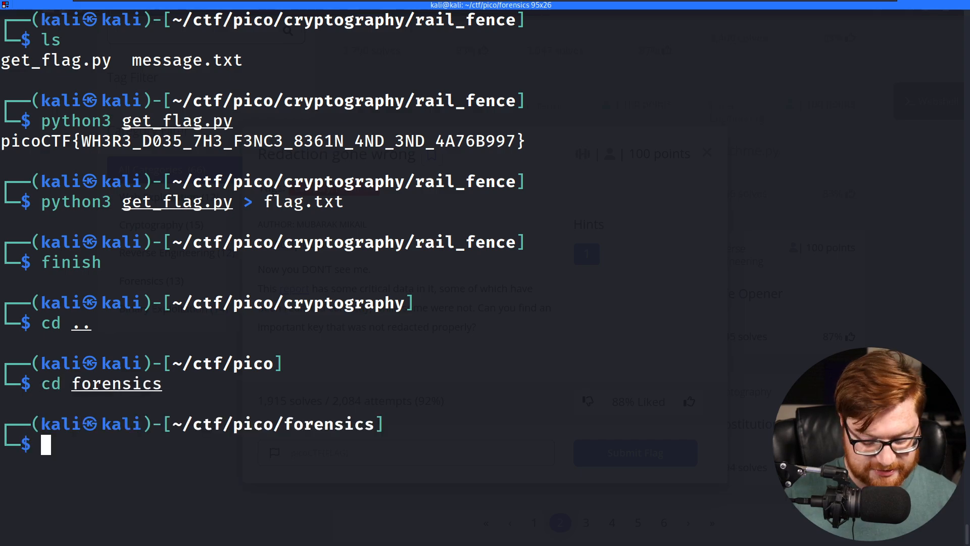
Step: Create a redaction_gone_wrong folder and download the challenge report into it
type("mkdir reverse_engineering")
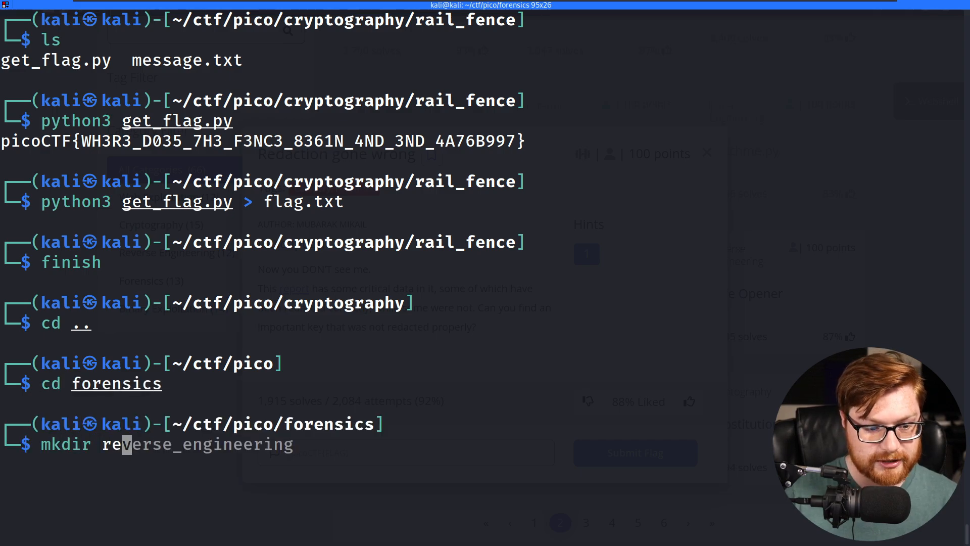
type("redaction_gone_wrong")
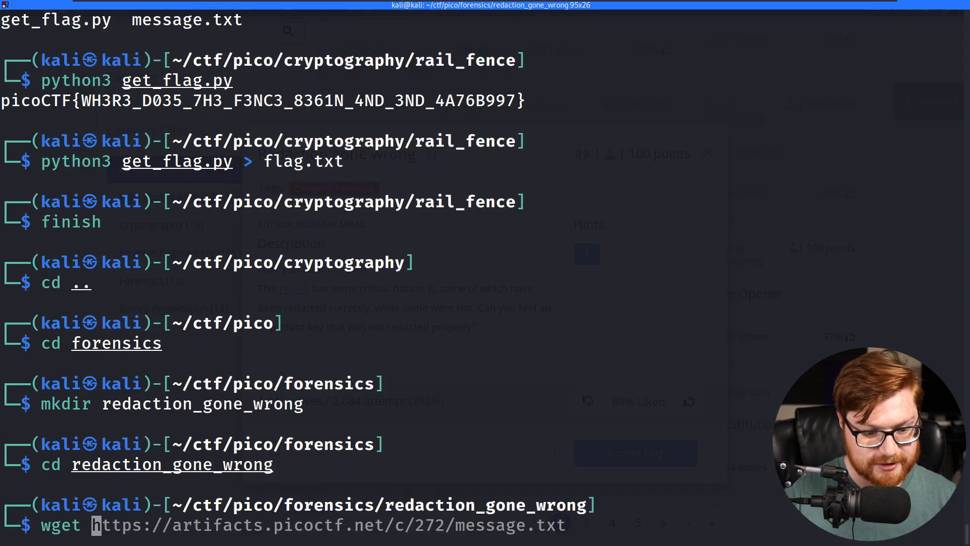
key("Return")
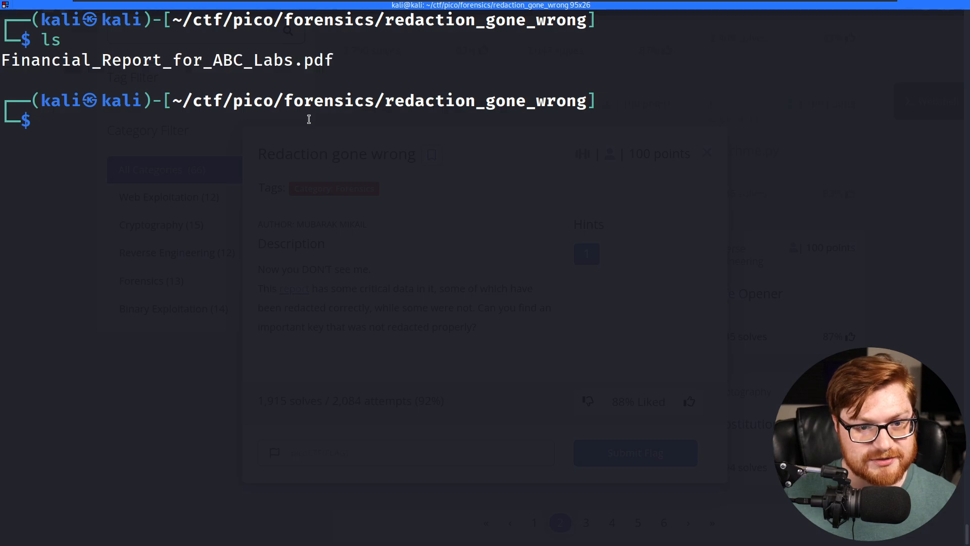
Step: Confirm Financial_Report_for_ABC_Labs.pdf is a one-page PDF document
type("file network-dump.flag.pcap")
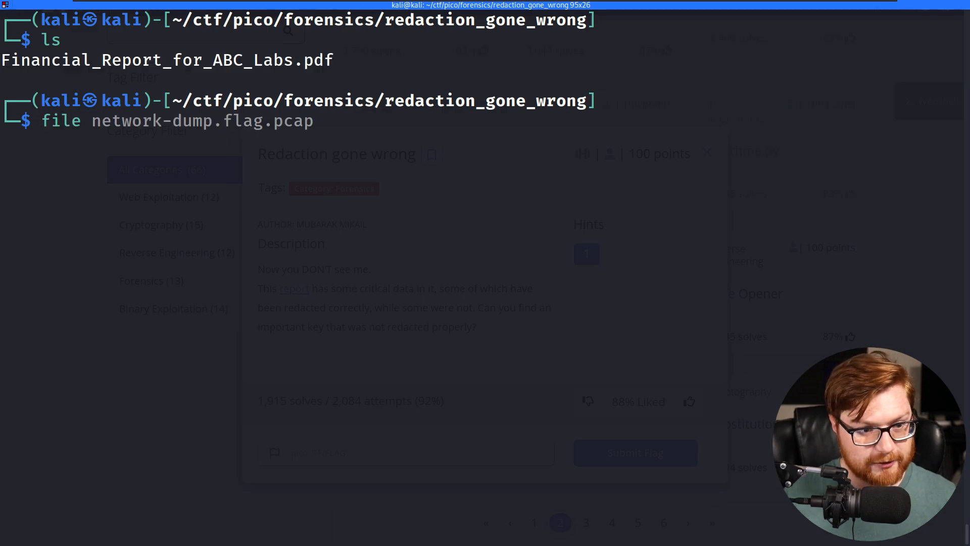
key("Return")
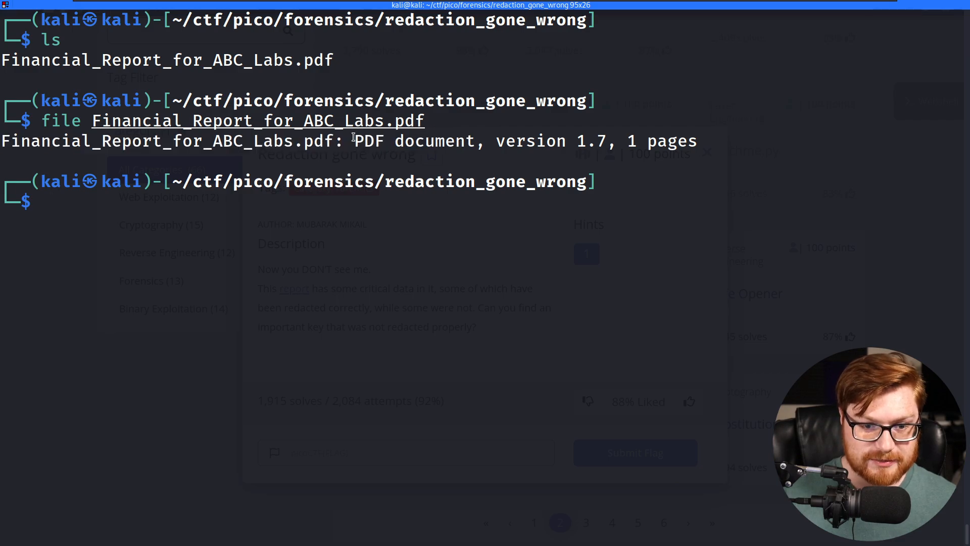
double_click(414, 141)
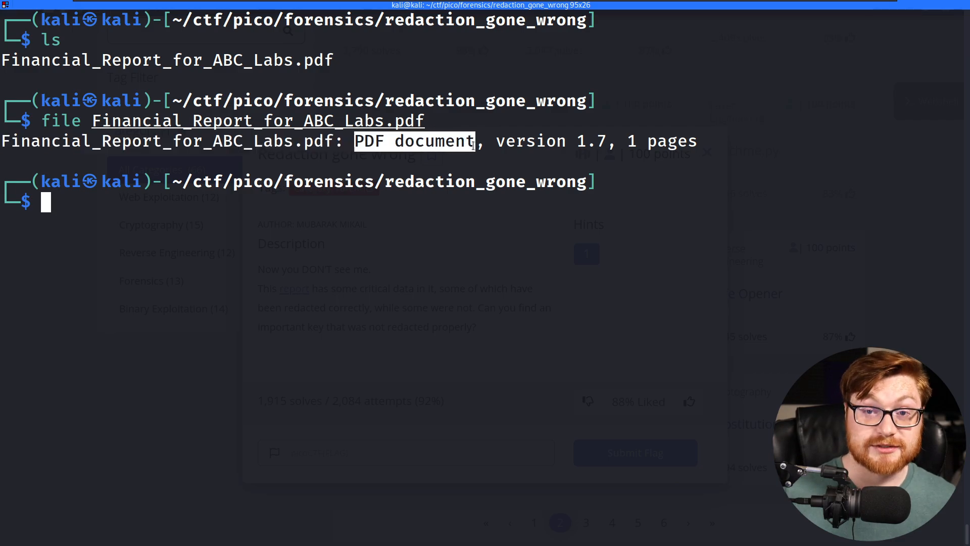
type("evince")
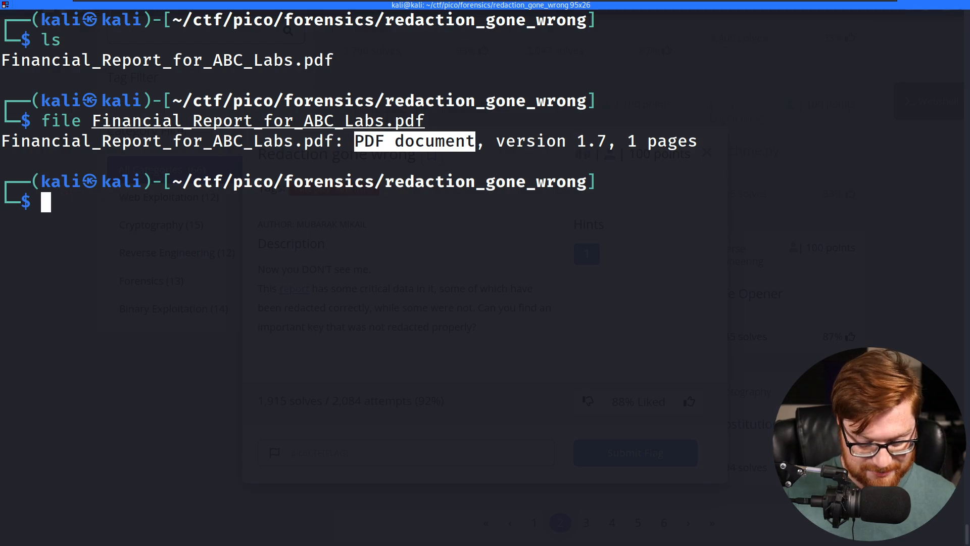
type("thunar .")
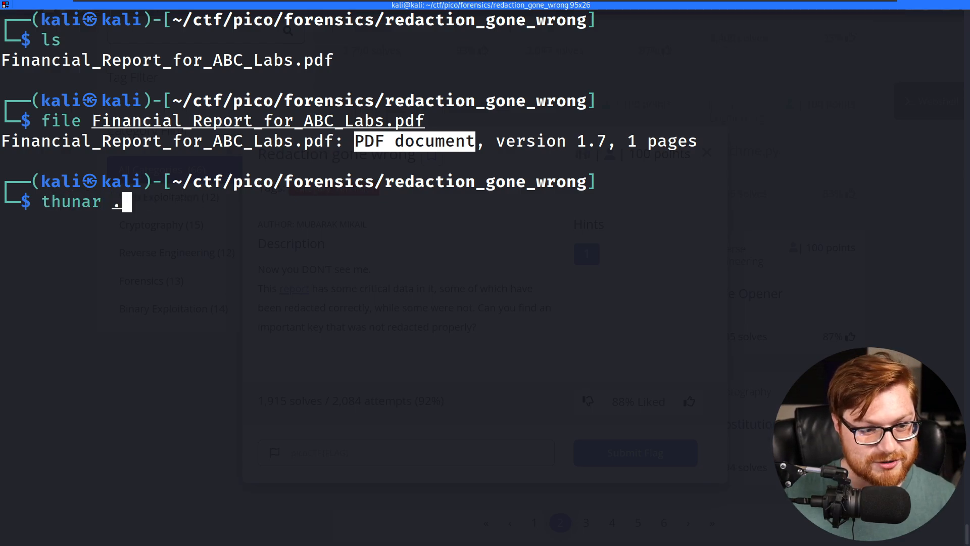
Step: Stop the hanging viewer and open Financial_Report_for_ABC_Labs.pdf in Atril
key("Return")
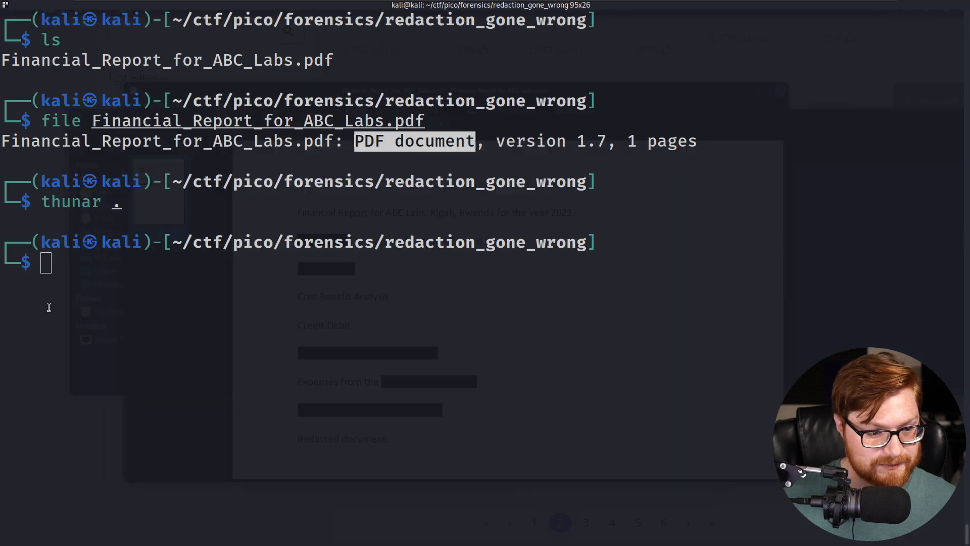
type("top")
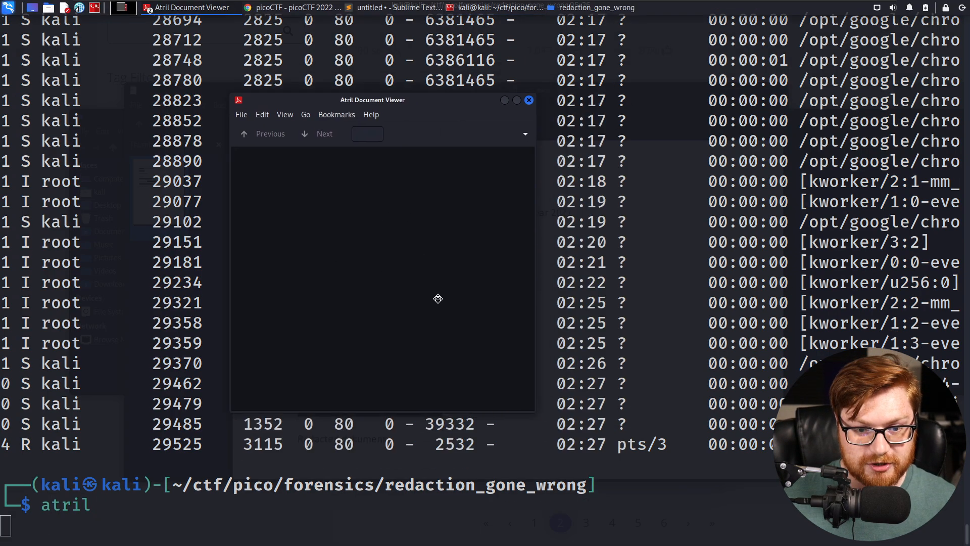
left_click(529, 99)
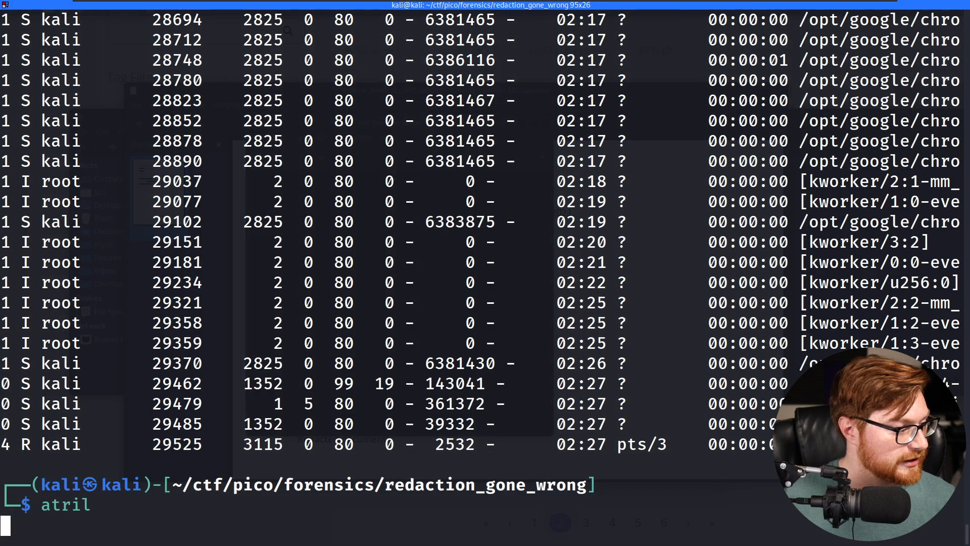
scroll("down", 3)
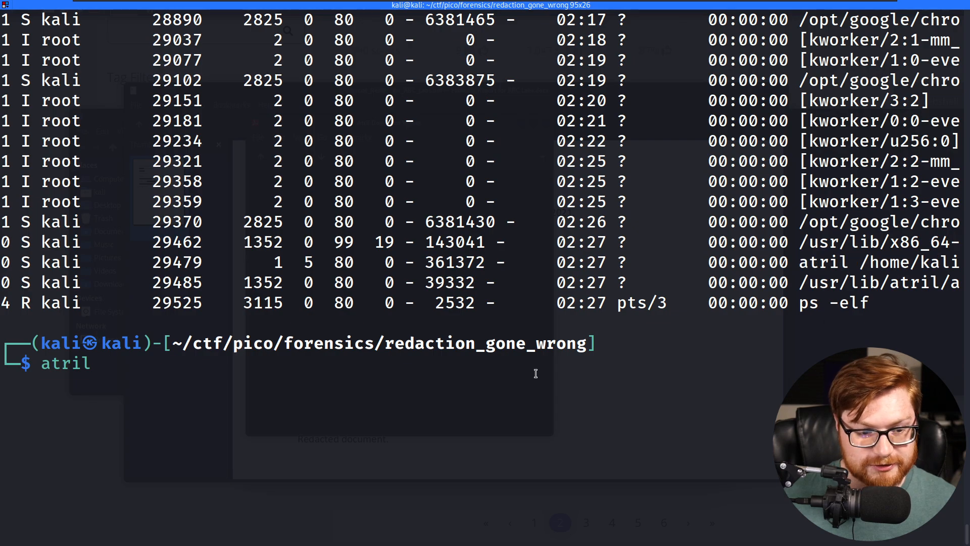
key("Return")
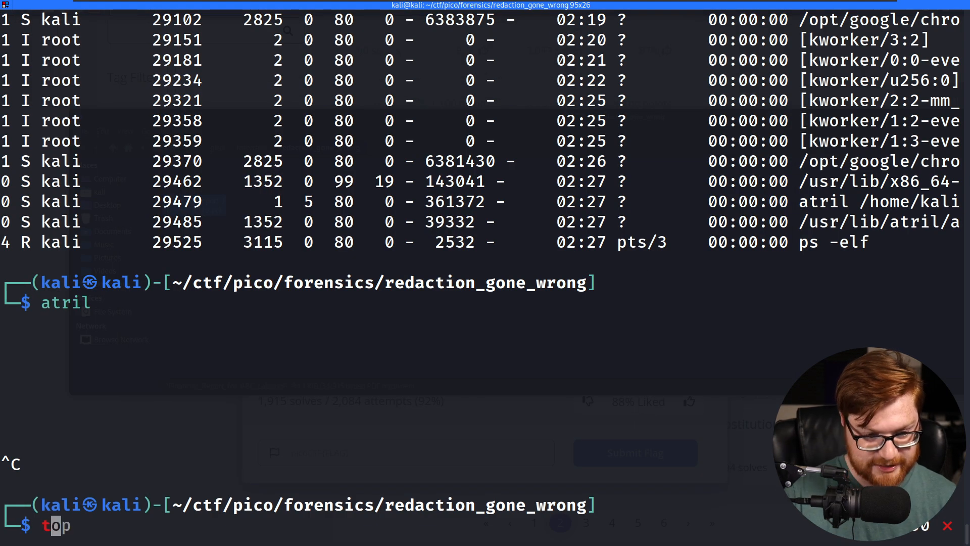
type("atril Financial_Report_for_ABC_Labs.pdf")
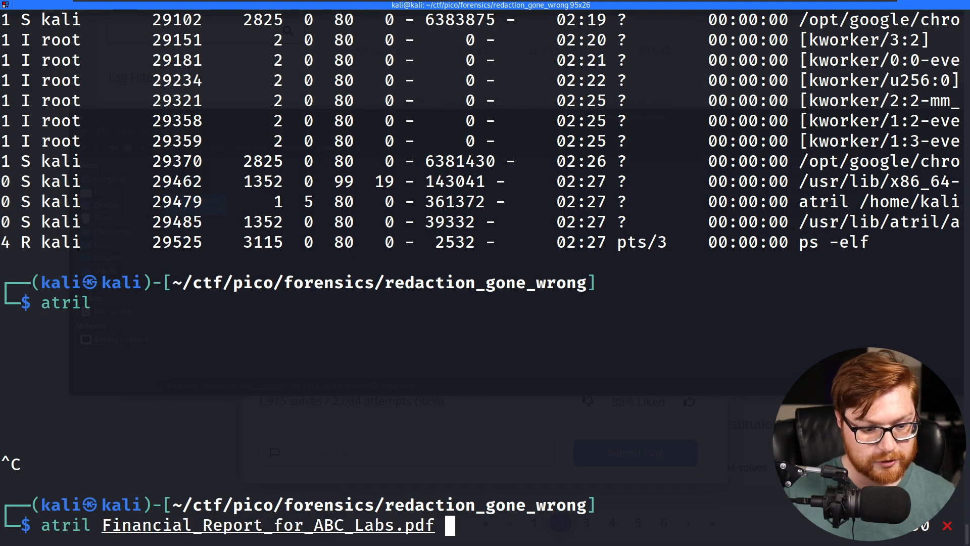
key("Return")
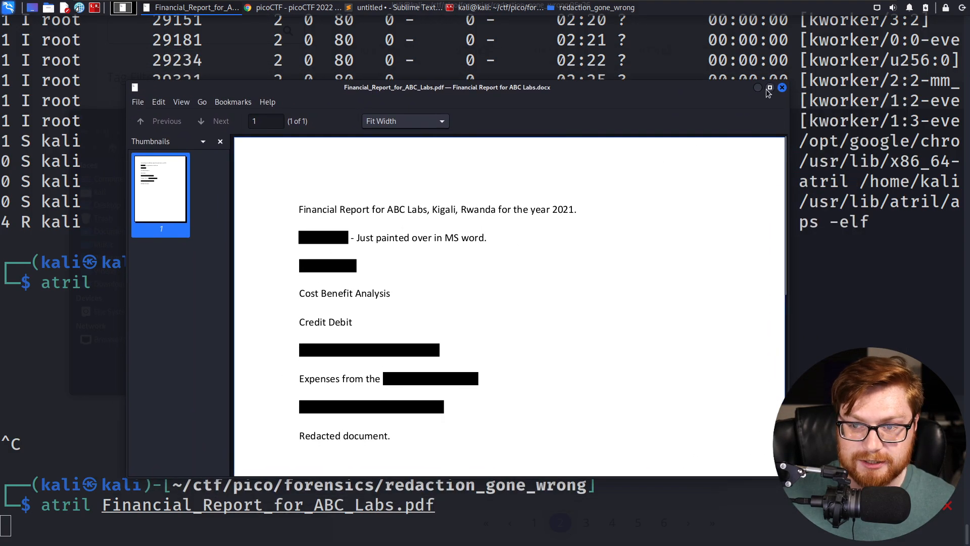
Step: Hide thumbnails and copy picoCTF{C4n_Y0u_S33_m3_fully} from under the black redaction bars
left_click(770, 88)
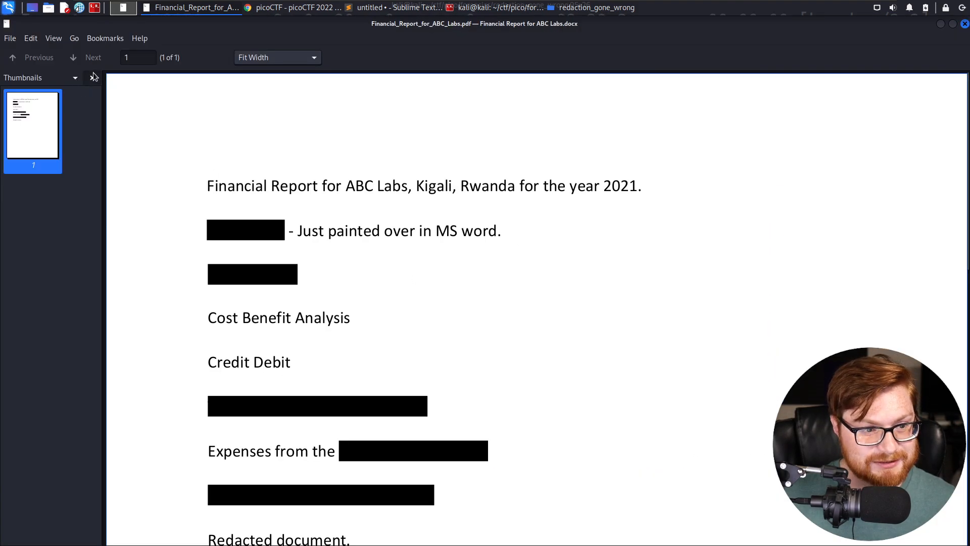
left_click(93, 77)
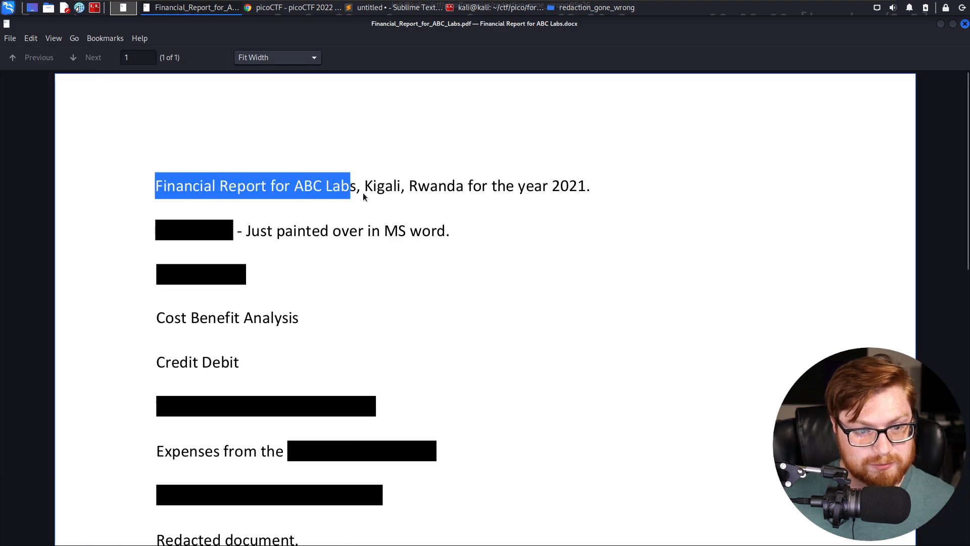
left_click(159, 235)
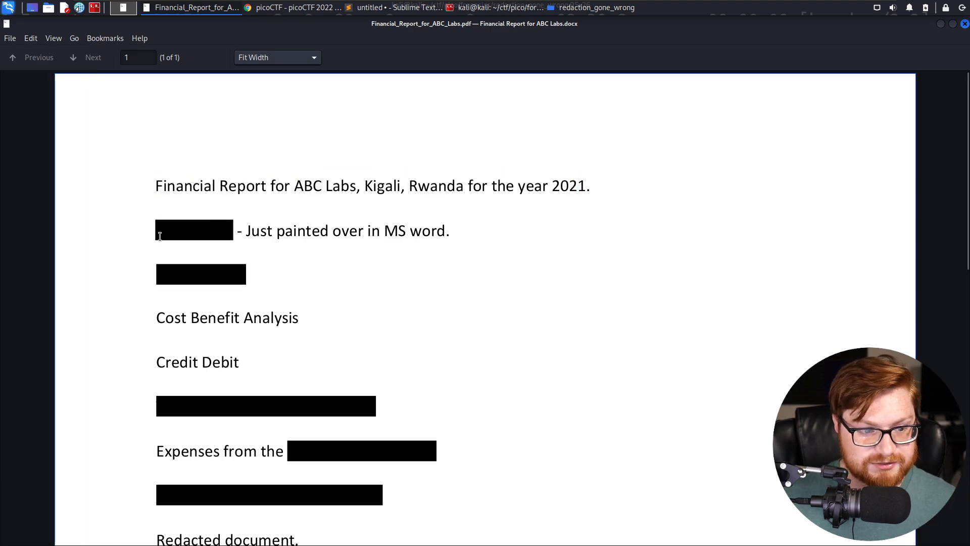
mouse_move(433, 226)
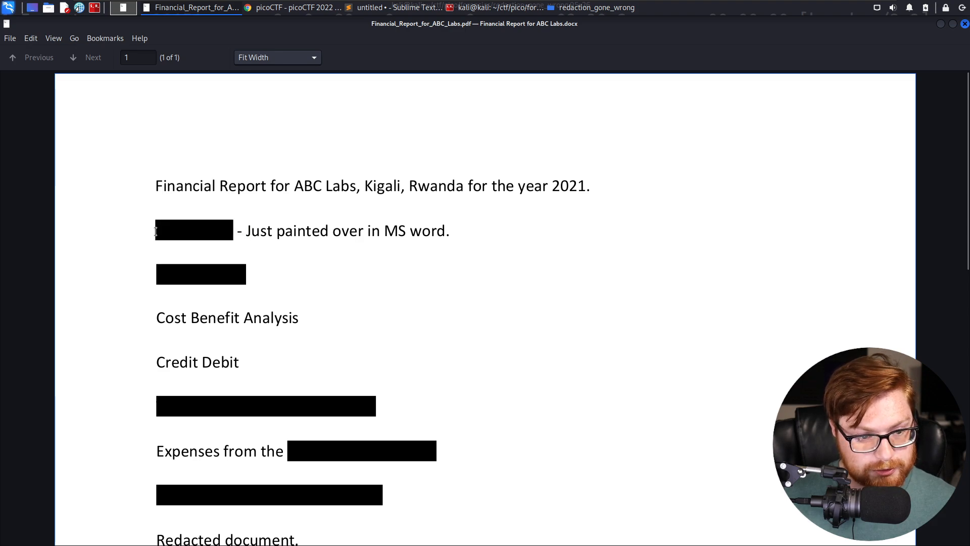
mouse_move(237, 237)
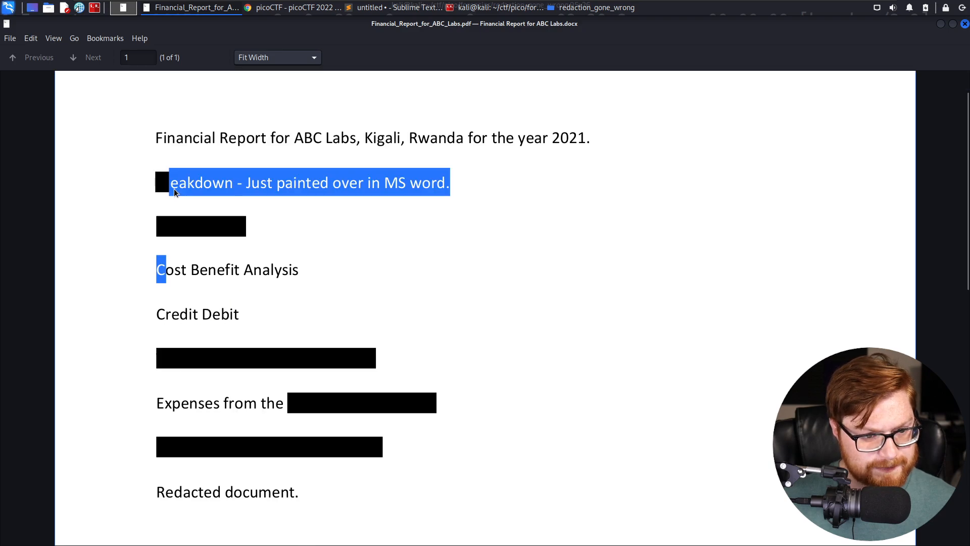
scroll("down", 3)
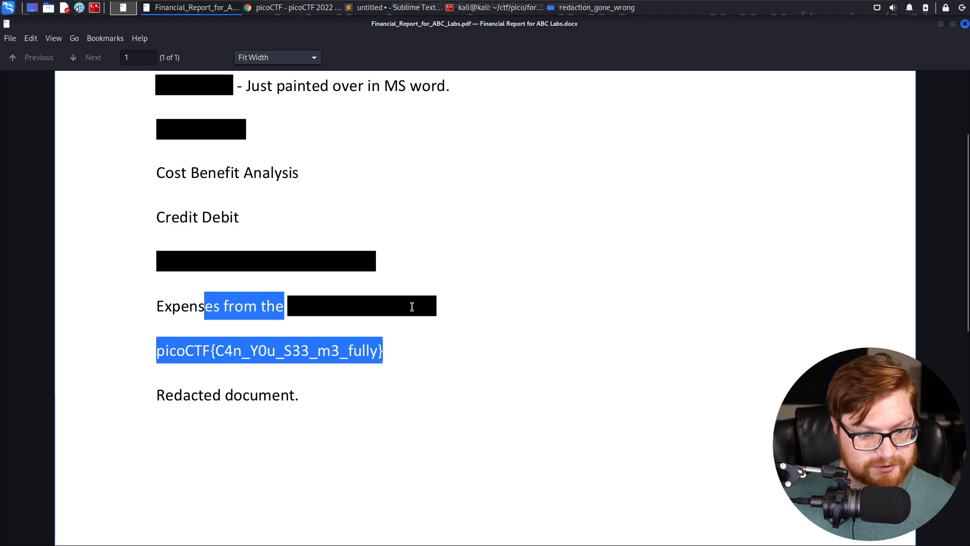
mouse_move(418, 309)
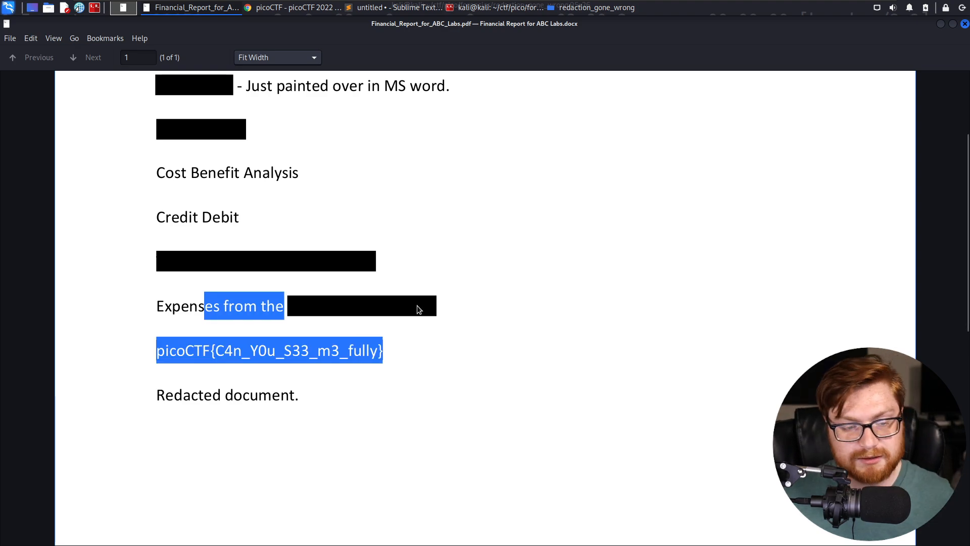
scroll("down", 3)
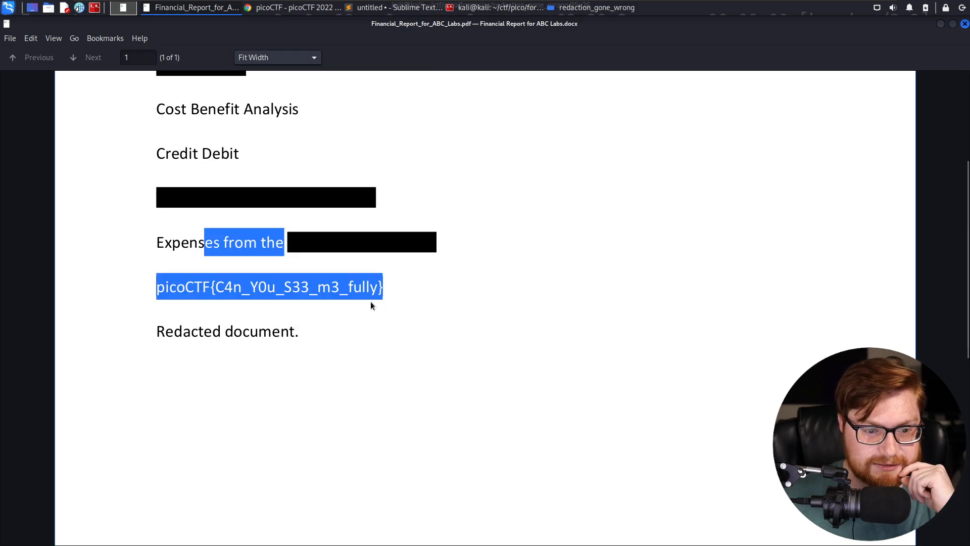
right_click(165, 294)
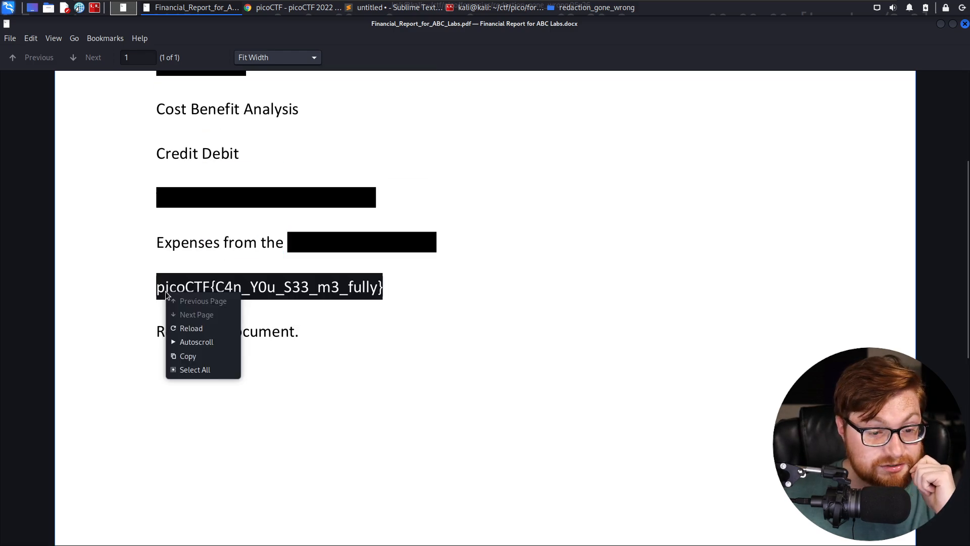
left_click(187, 356)
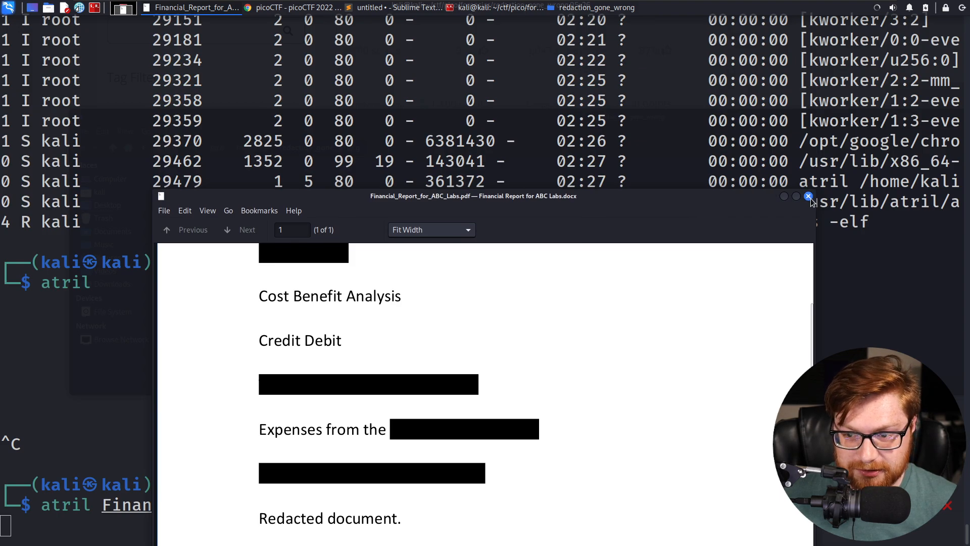
Step: Close Atril and dump the report PDF's raw strings
left_click(808, 196)
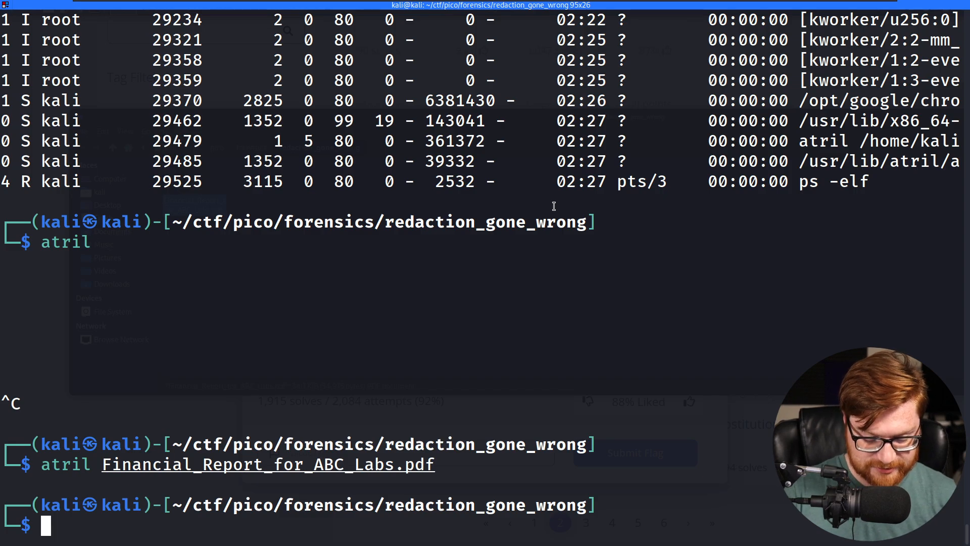
type("strings Financial_Report_for_ABC_Labs.pdf")
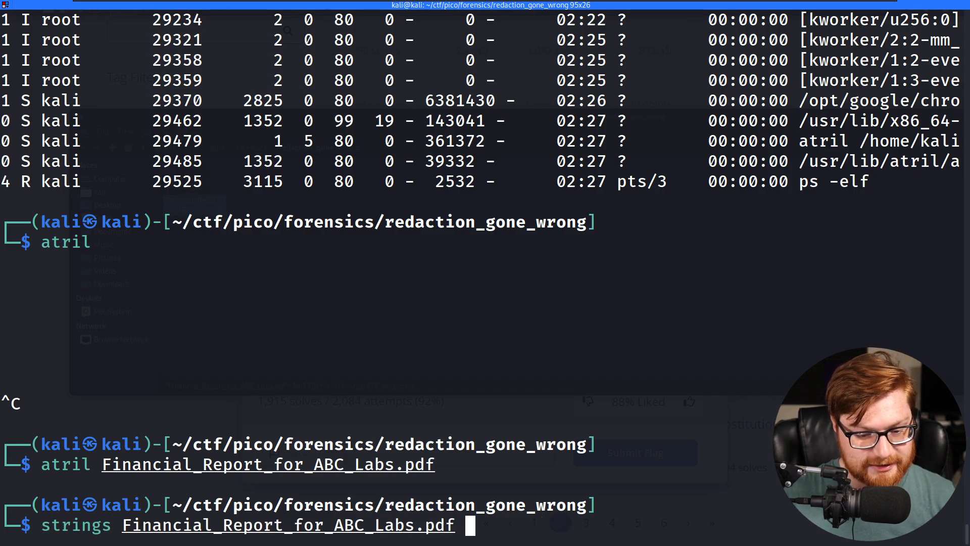
key("Return")
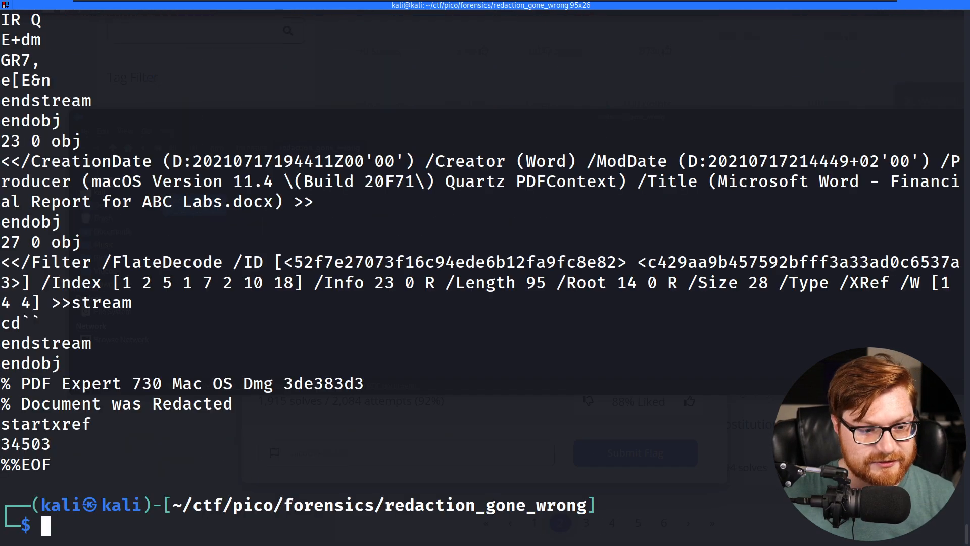
Step: Grep the PDF strings with several picoCTF{...} patterns, all returning no match
type("strings Financial_Report_for_ABC_Labs.pdf | grep -oE")
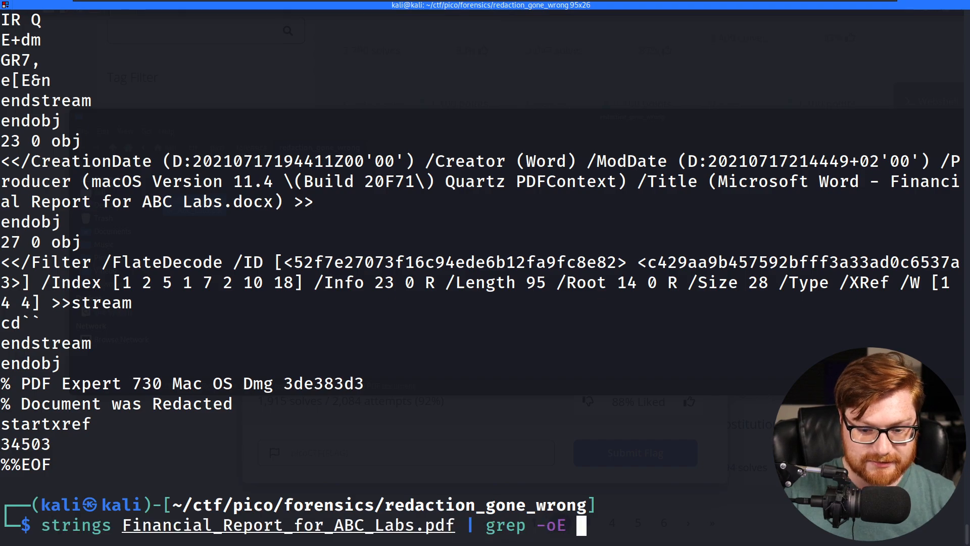
type("\"")
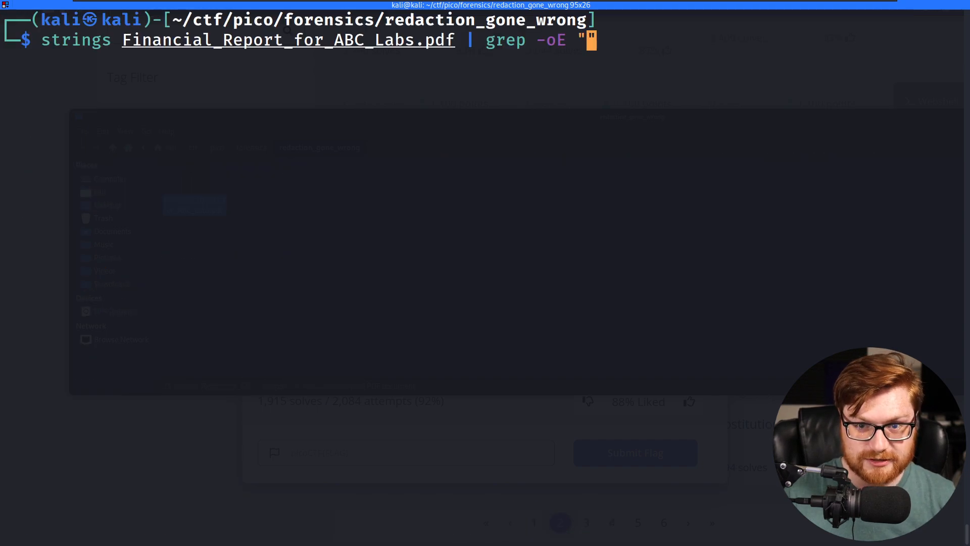
type("picoCTF{.}")
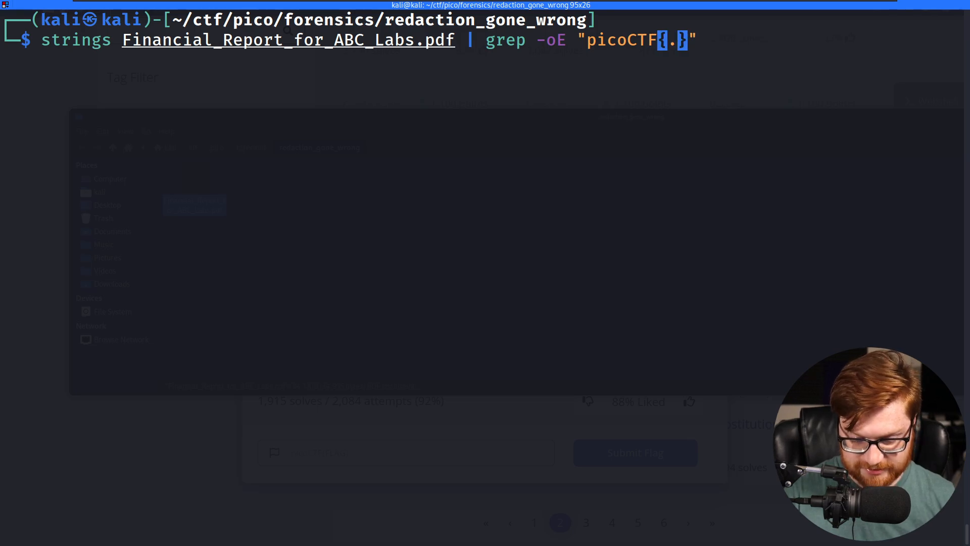
key("Return")
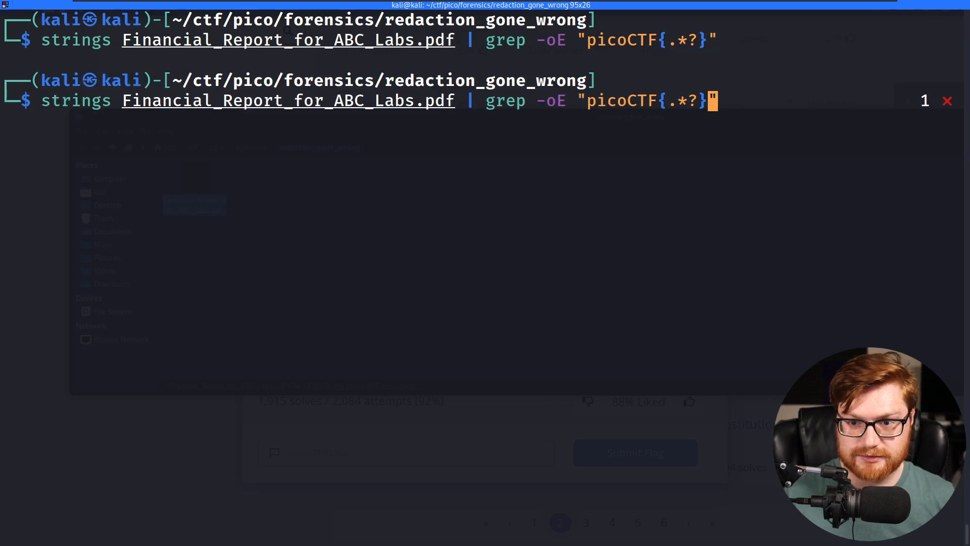
key("Return")
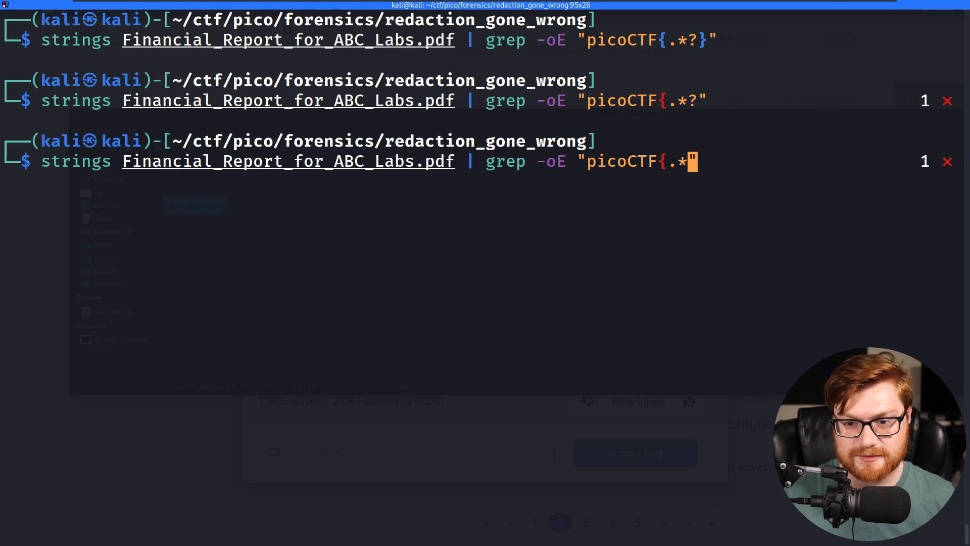
key("Return")
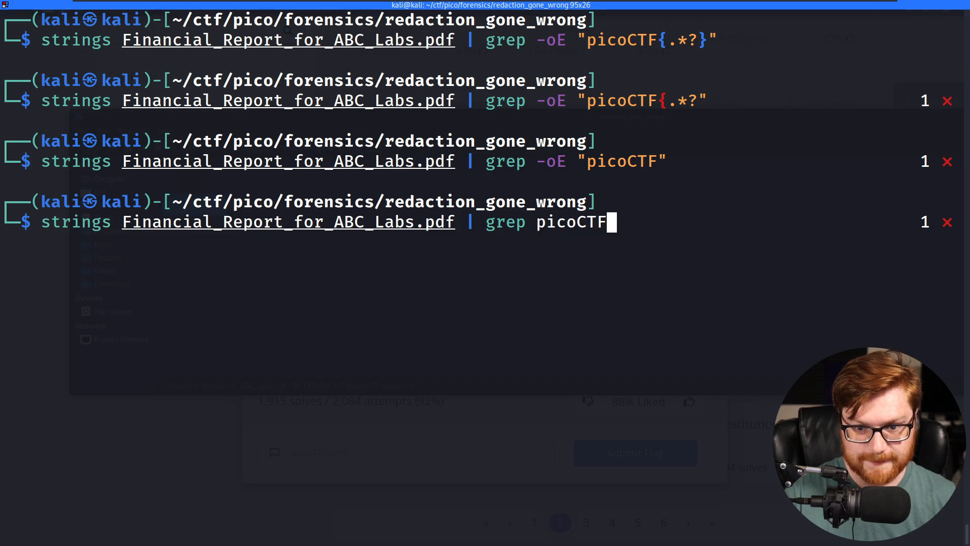
key("Return")
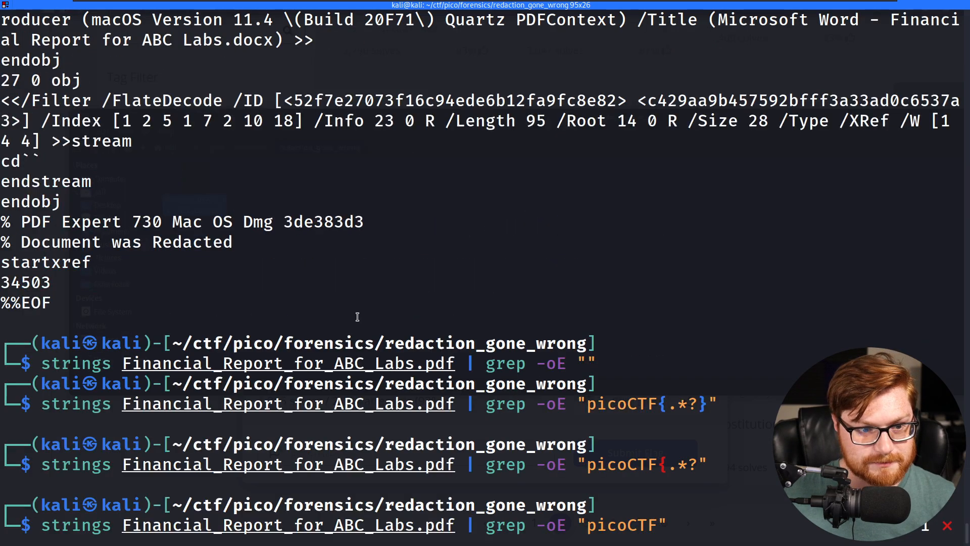
scroll("up", 3)
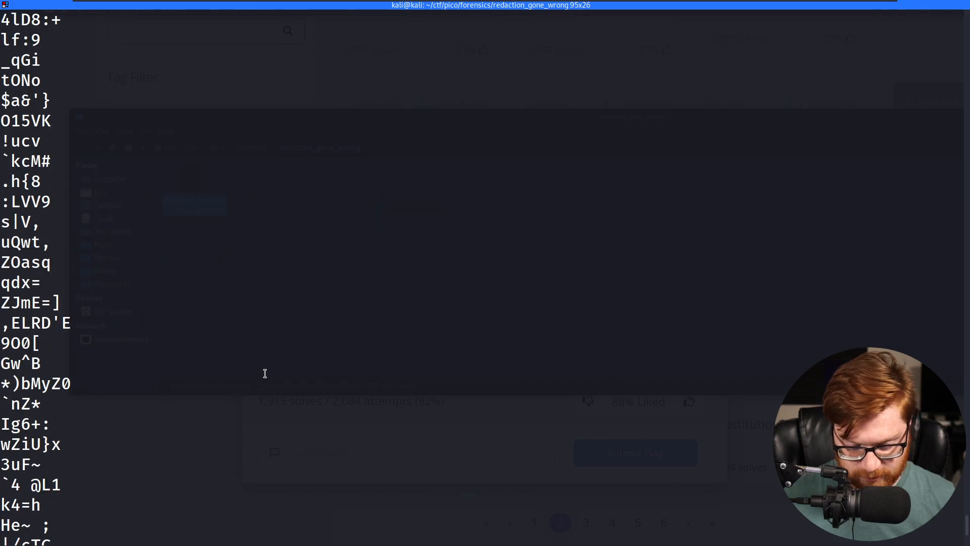
Step: Try pdftotext, answer y to the poppler-utils install offer, and begin man pdftotext
type("pdft")
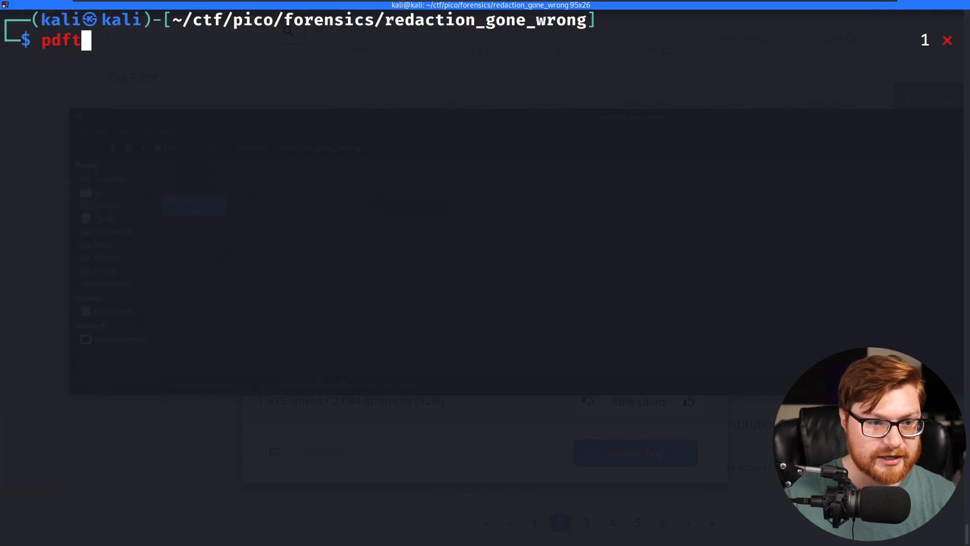
type("otext")
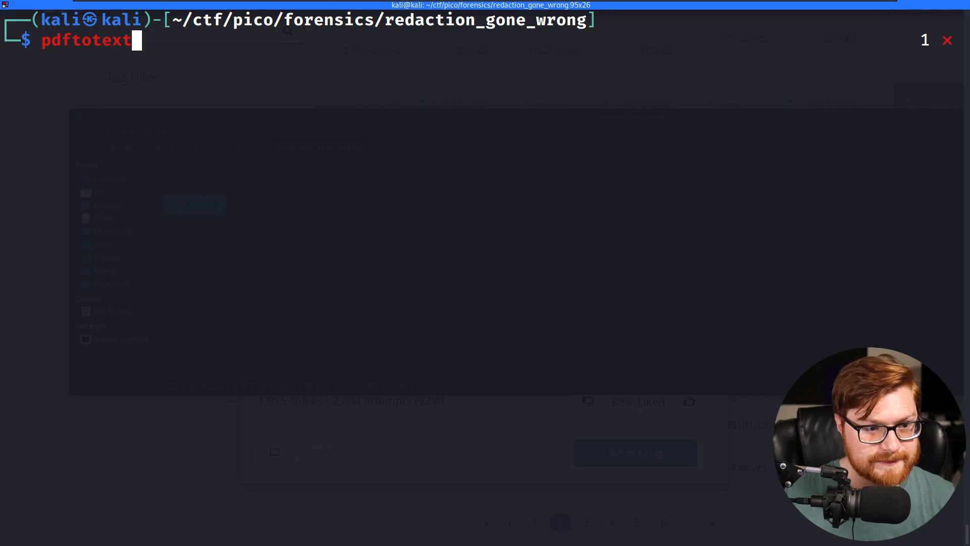
key("Return")
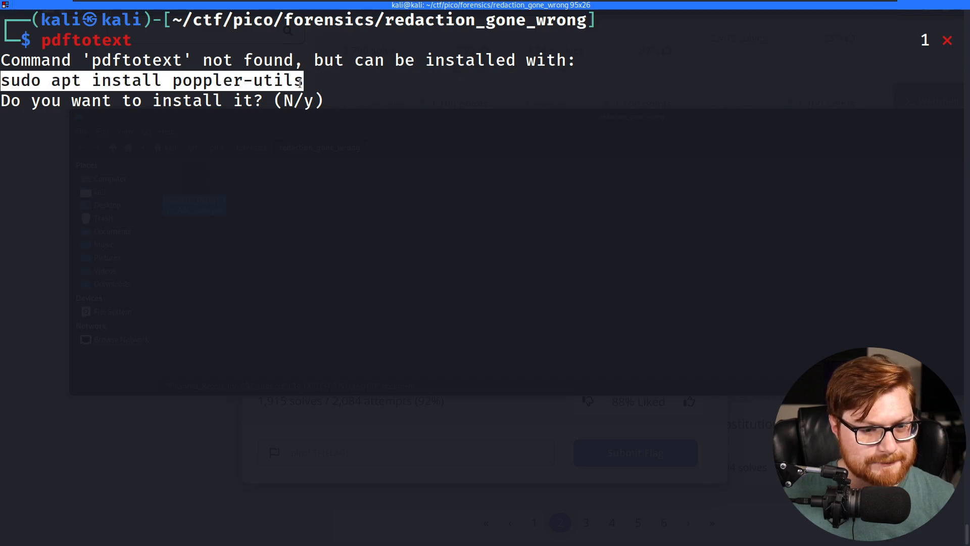
mouse_move(322, 94)
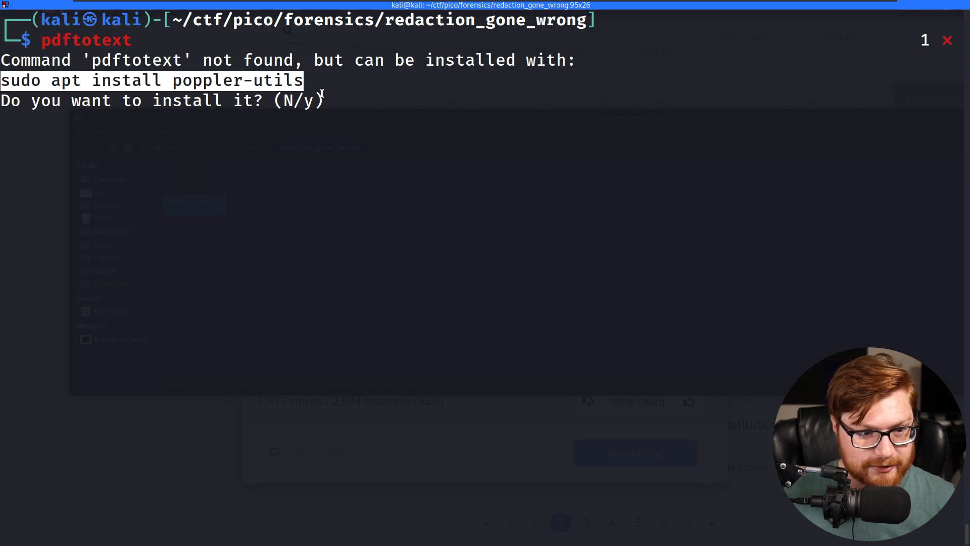
type("y")
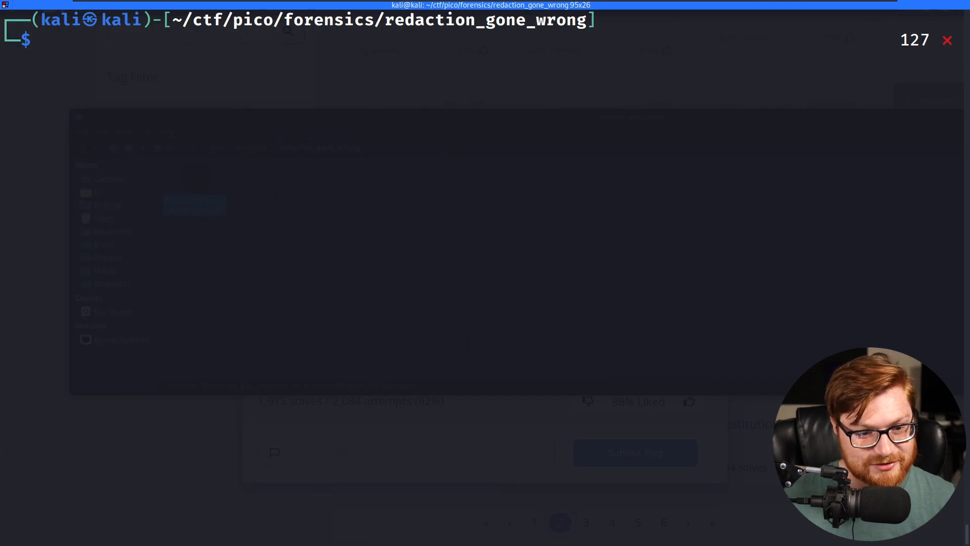
type("pdftotext")
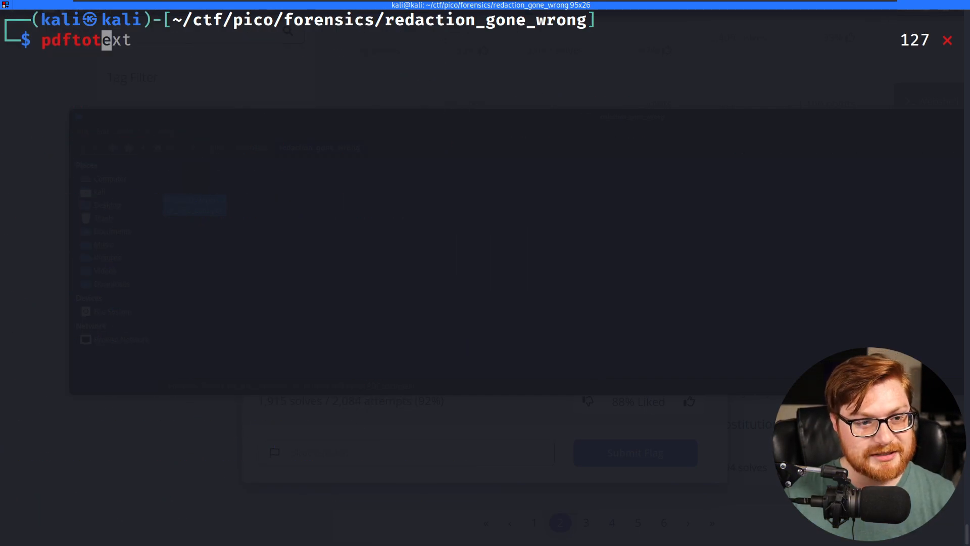
type("man pdftotext")
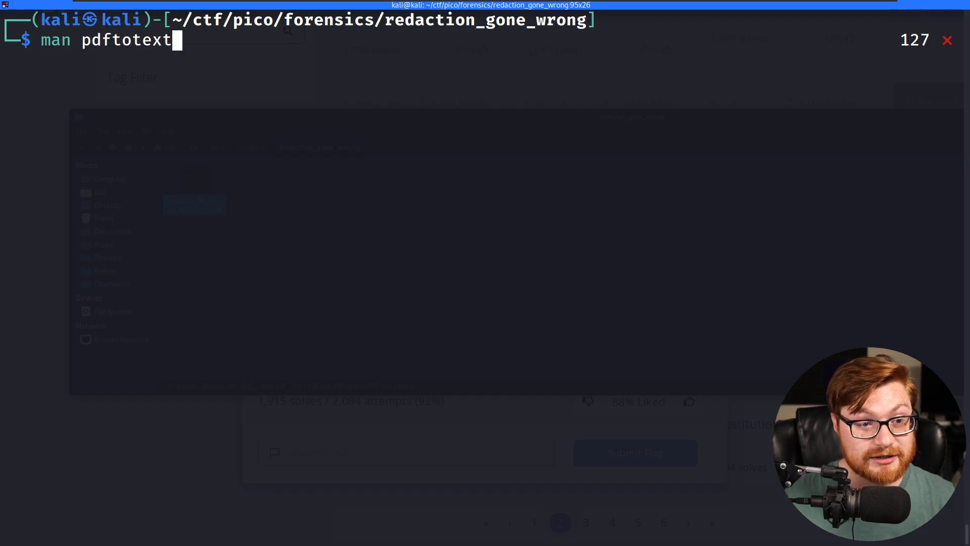
Step: Read the pdftotext manual's PDF-file/text-file usage synopsis, then quit it
key("Return")
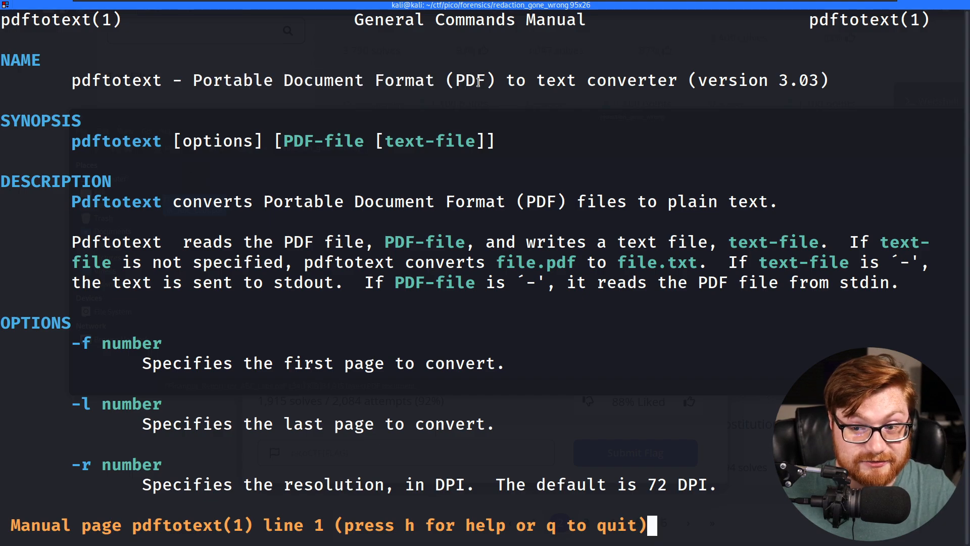
mouse_move(331, 136)
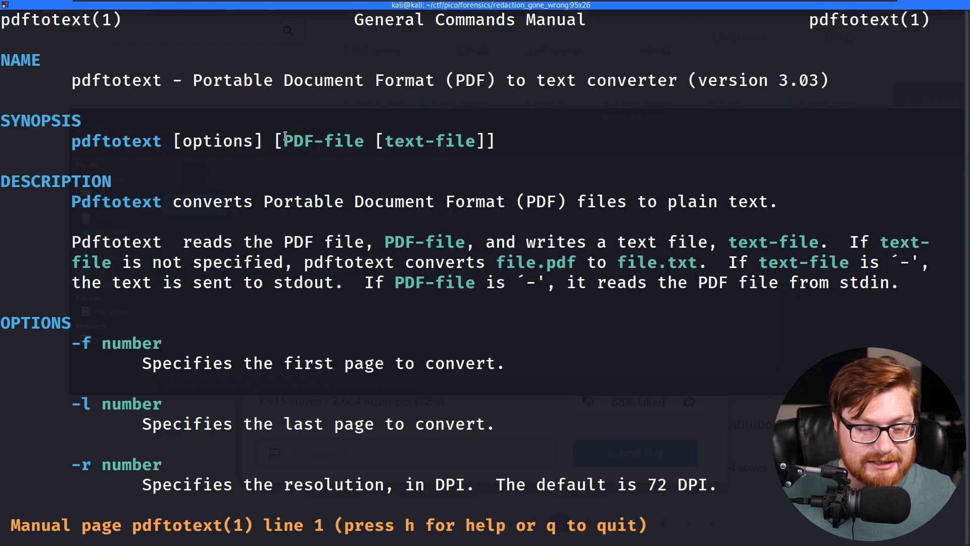
double_click(324, 141)
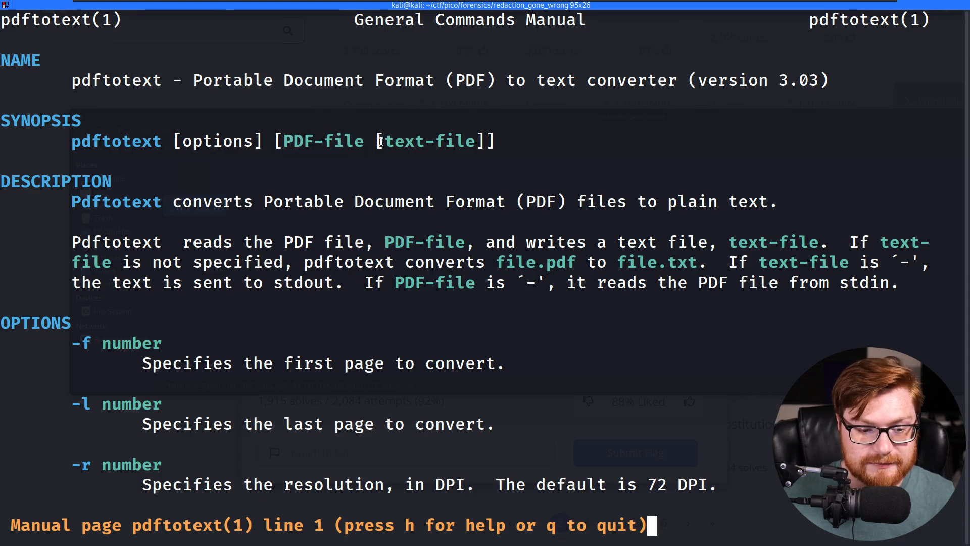
key("q")
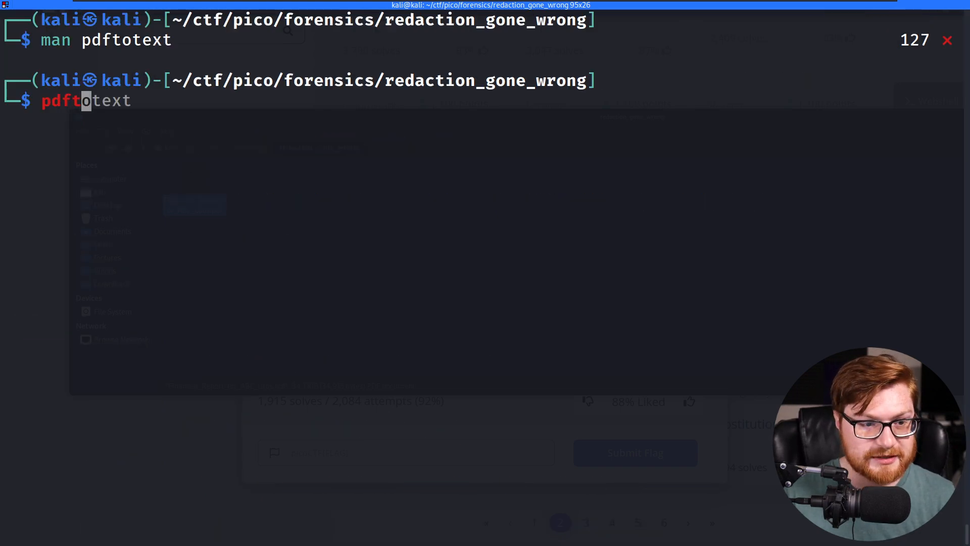
Step: Convert Financial_Report_for_ABC_Labs.pdf to a text file and rename it contents.txt
key("End")
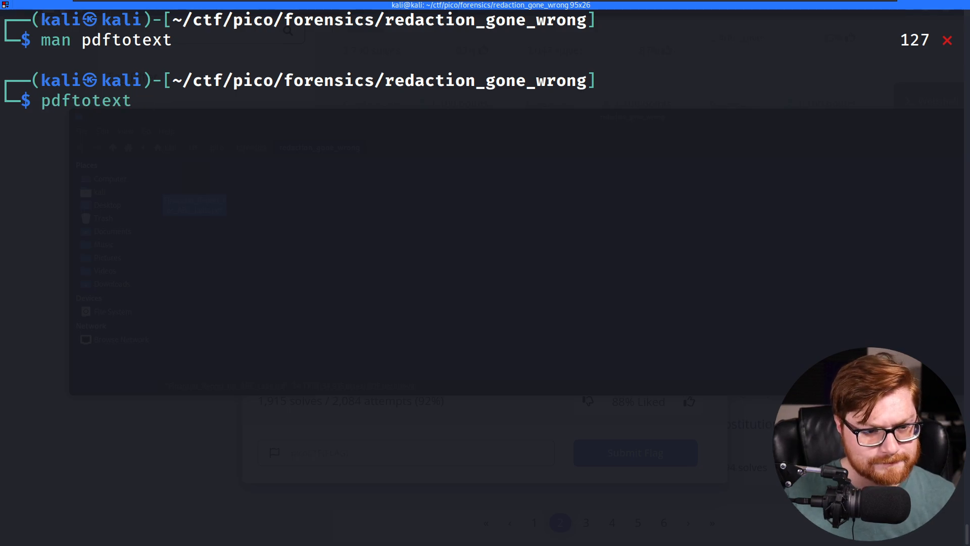
type("Financial_Report_for_ABC_Labs.pdf")
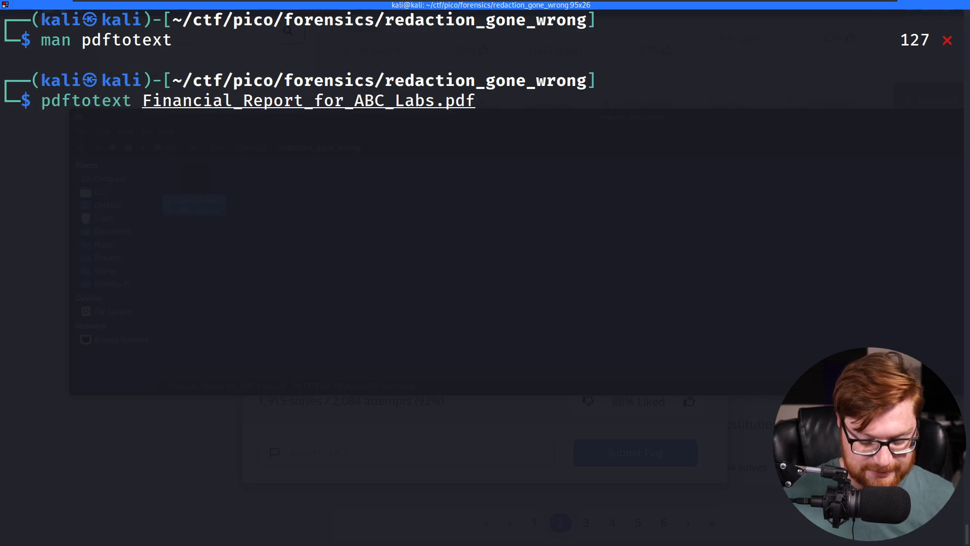
key("Return")
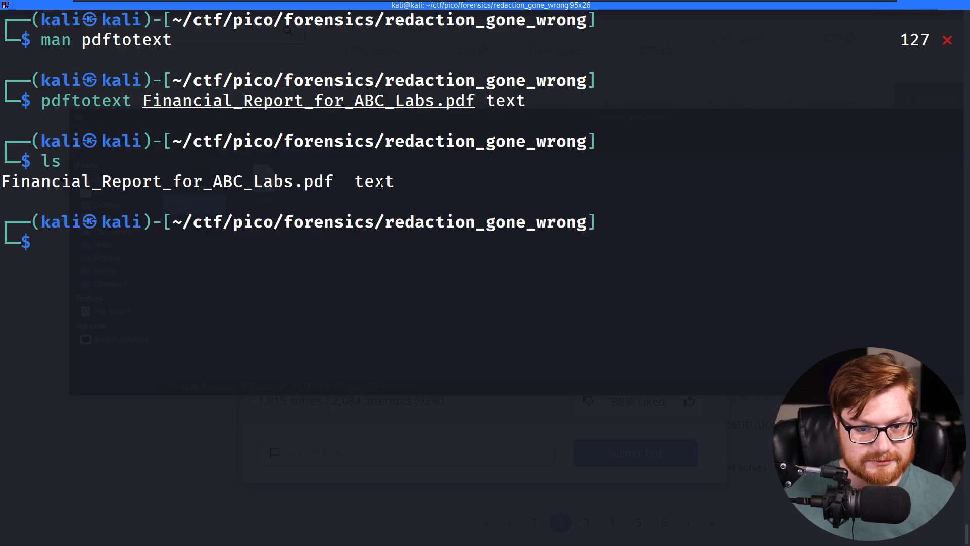
type("mv flag.out flag.xz")
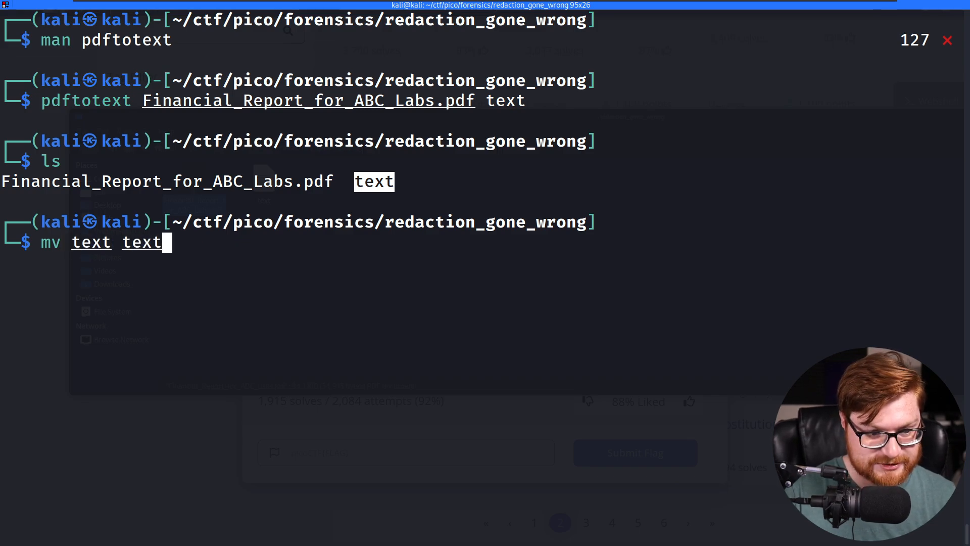
type(".txt")
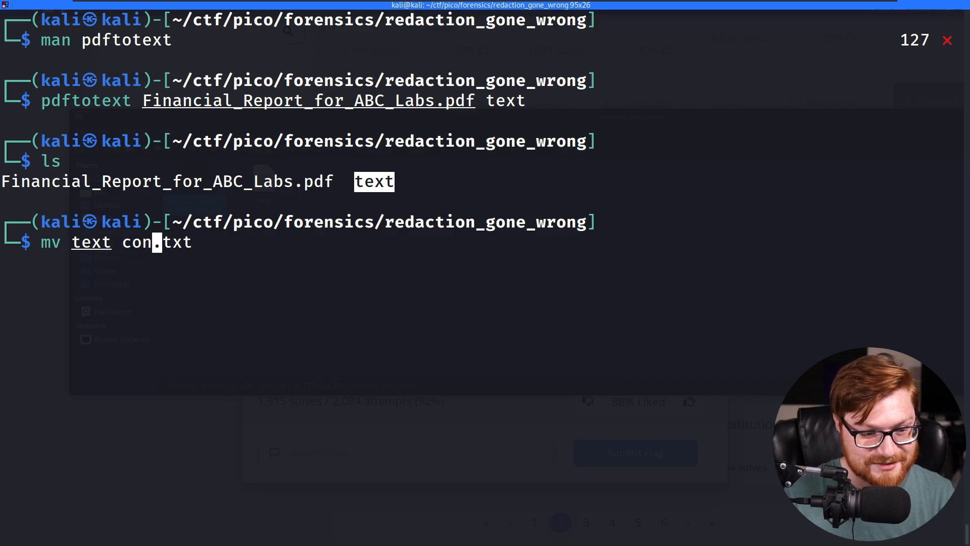
key("Return")
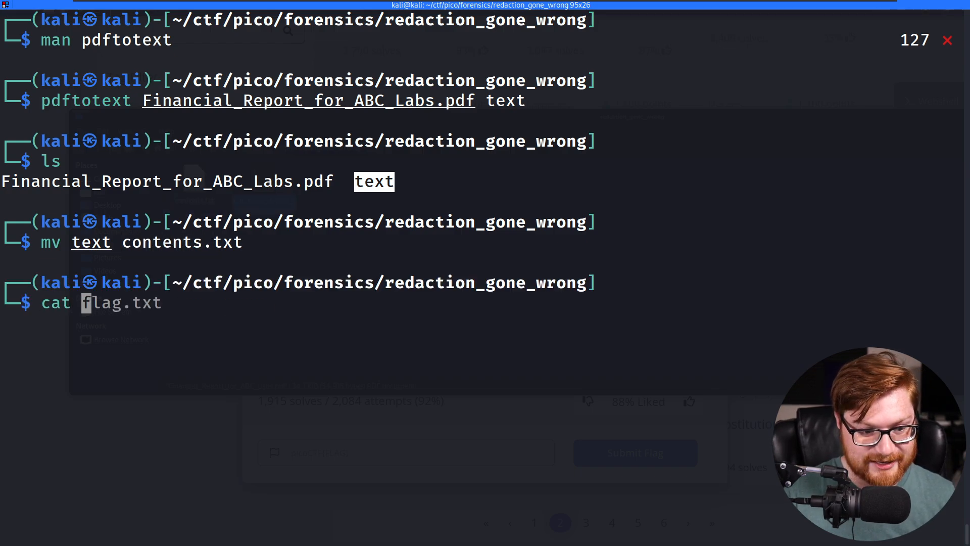
key("Return")
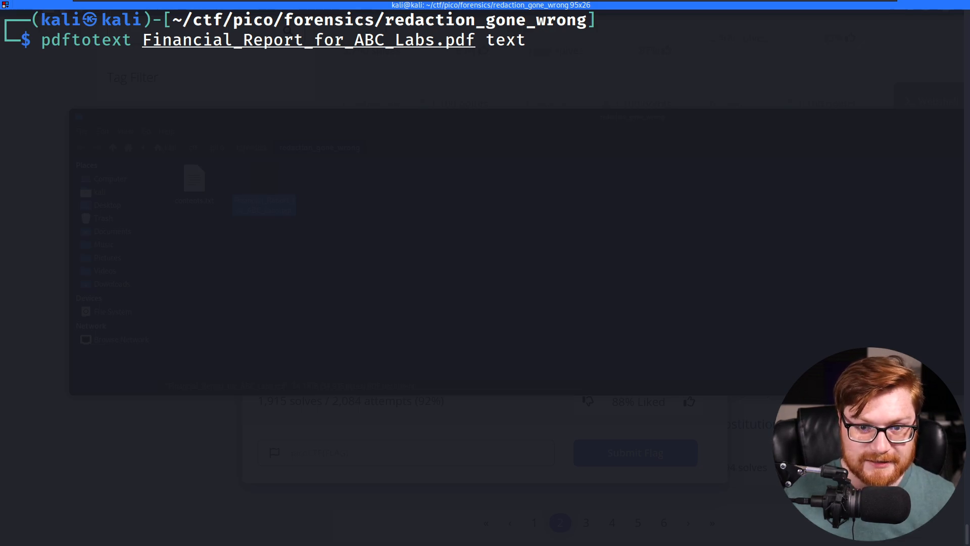
Step: Chain pdftotext into contents.txt with grep -oE "picoCTF{.*?}", printing picoCTF{C4n_Y0u_S33_m3_fully}
type("contents.txt;")
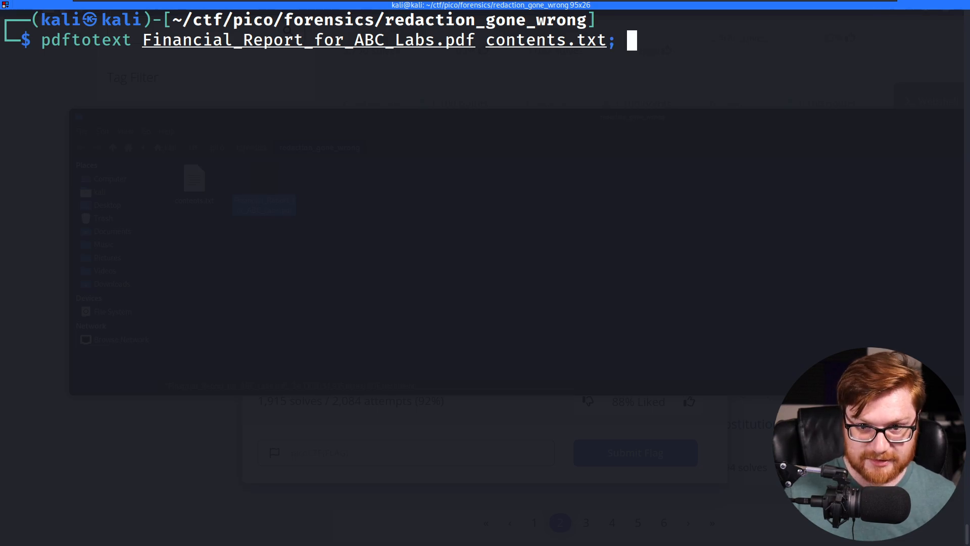
type("grep -oE \"")
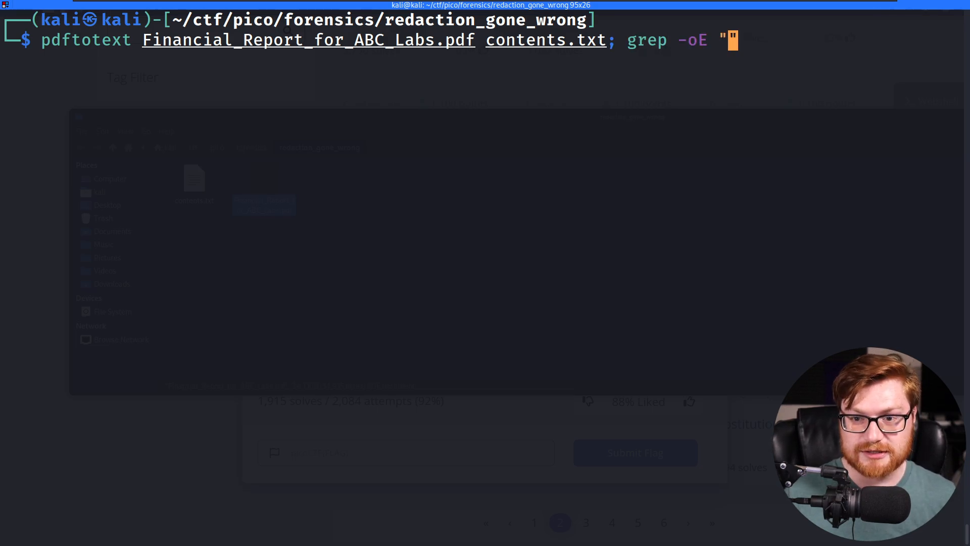
type("picoCTF()")
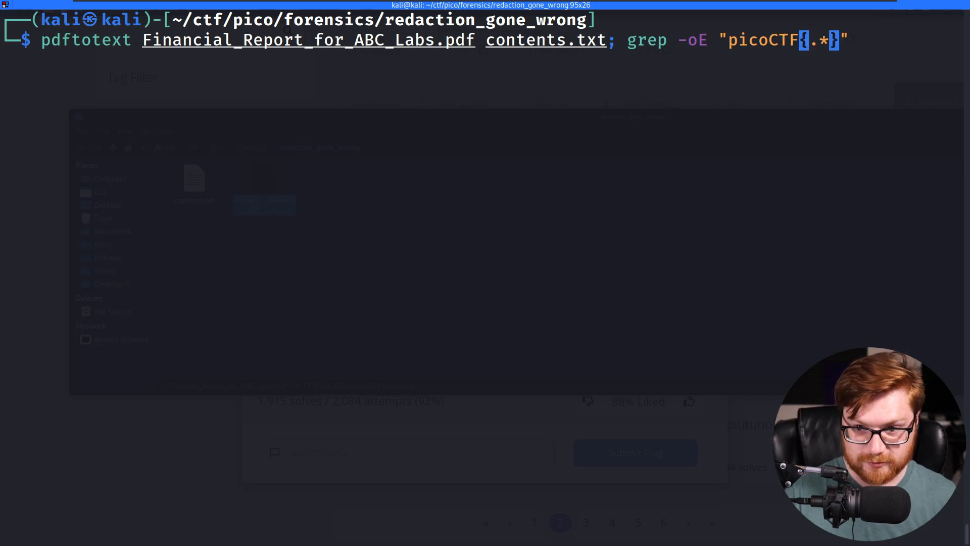
type("?}\" contents.txt")
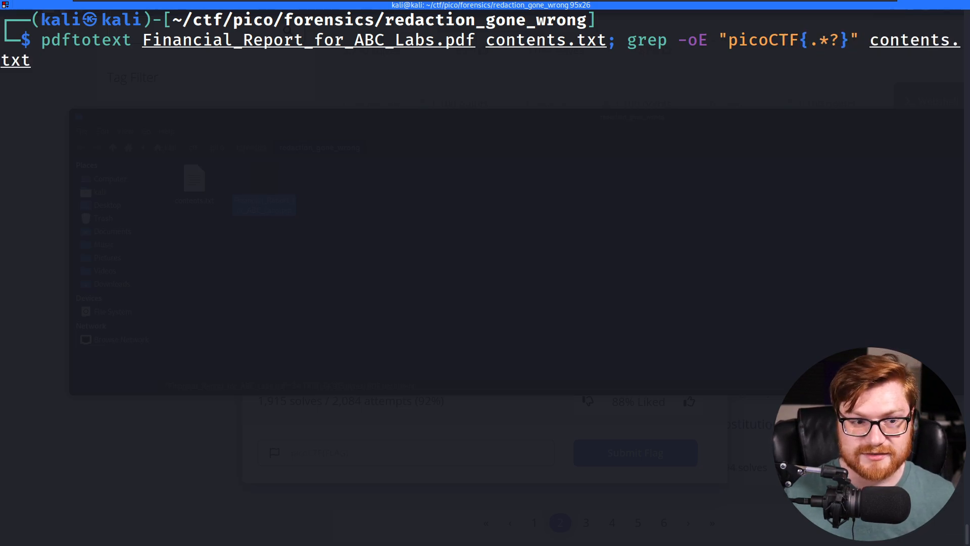
type("--color")
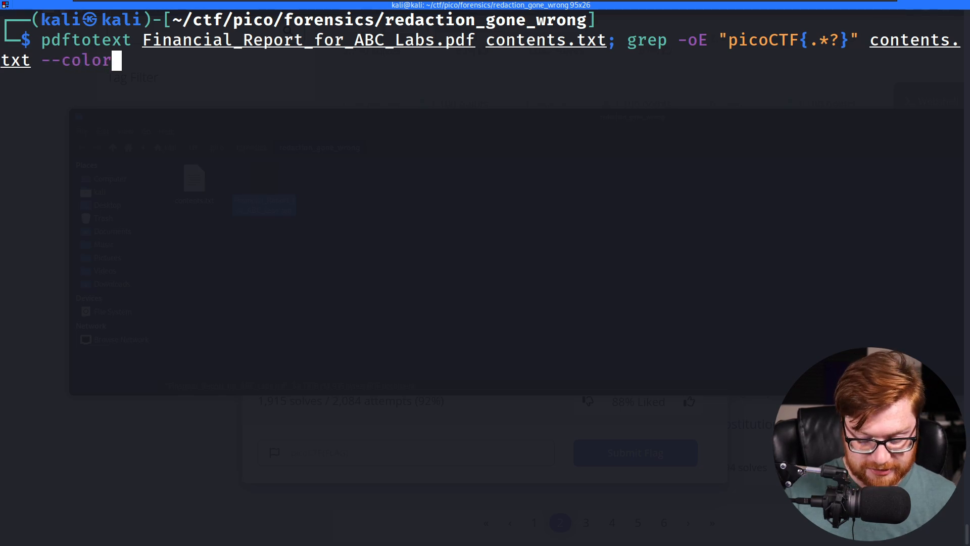
key("Return")
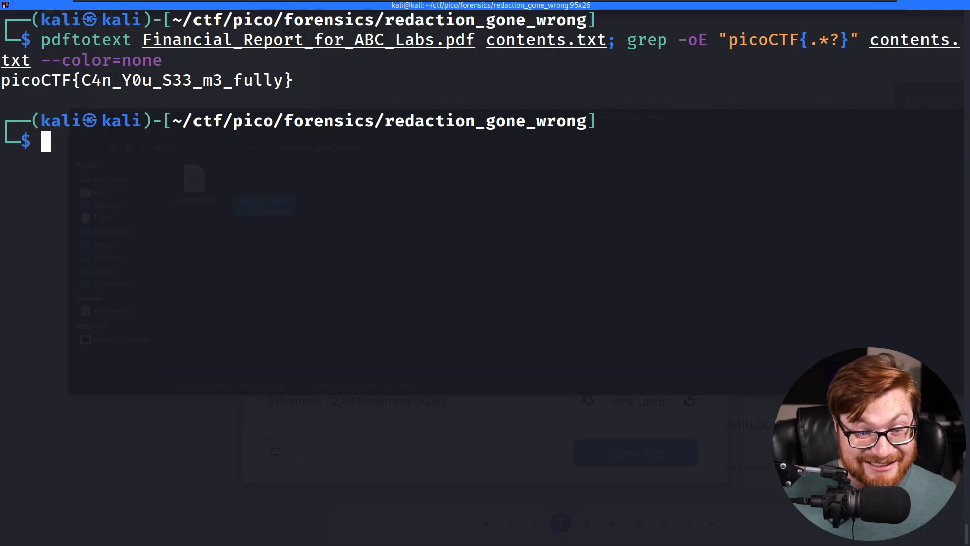
type("save")
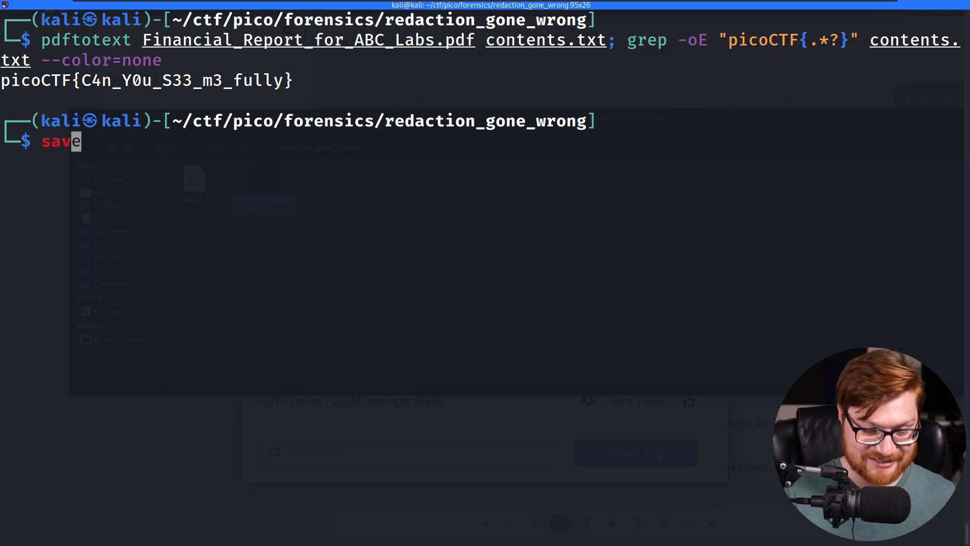
Step: Save the solution, then print flag.txt and the get_flag.sh solve script
key("Return")
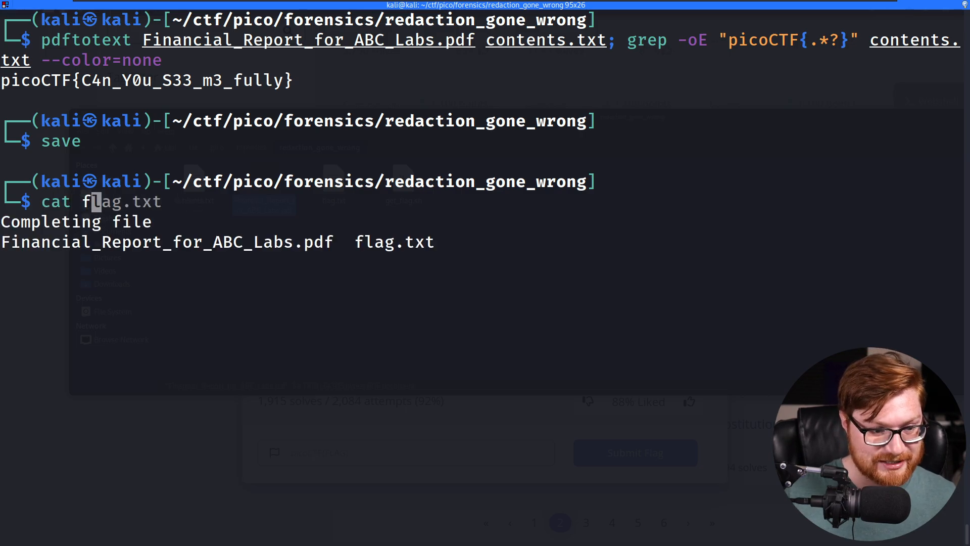
key("Return")
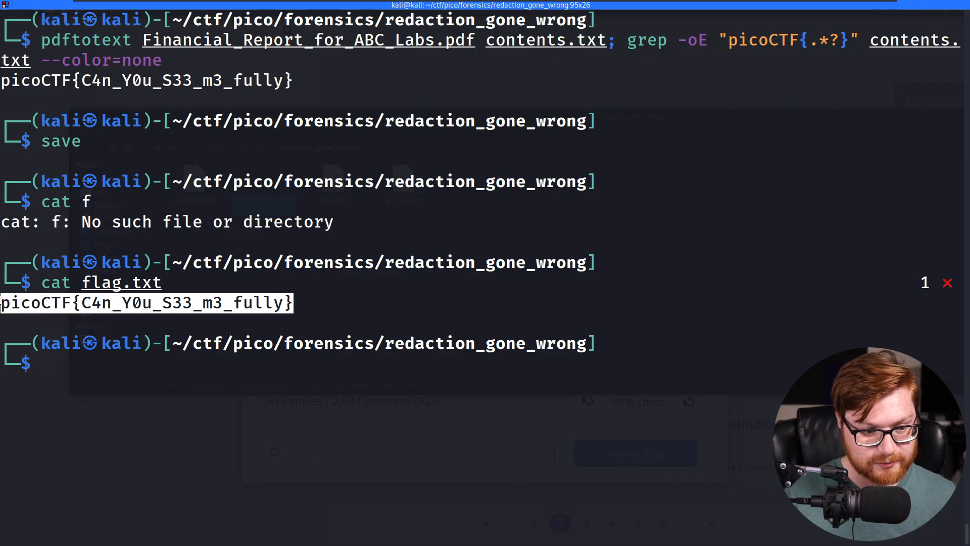
type("cat get_flag.sh")
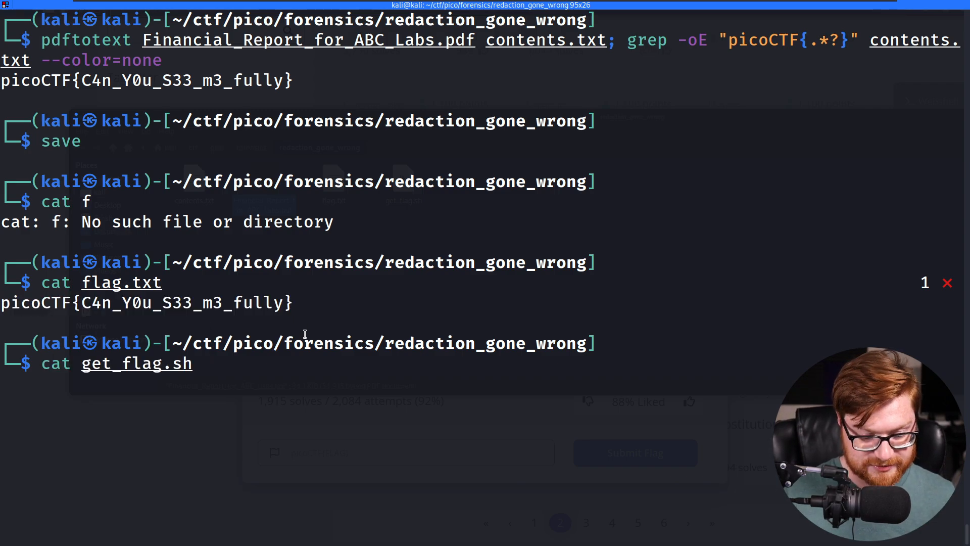
key("Return")
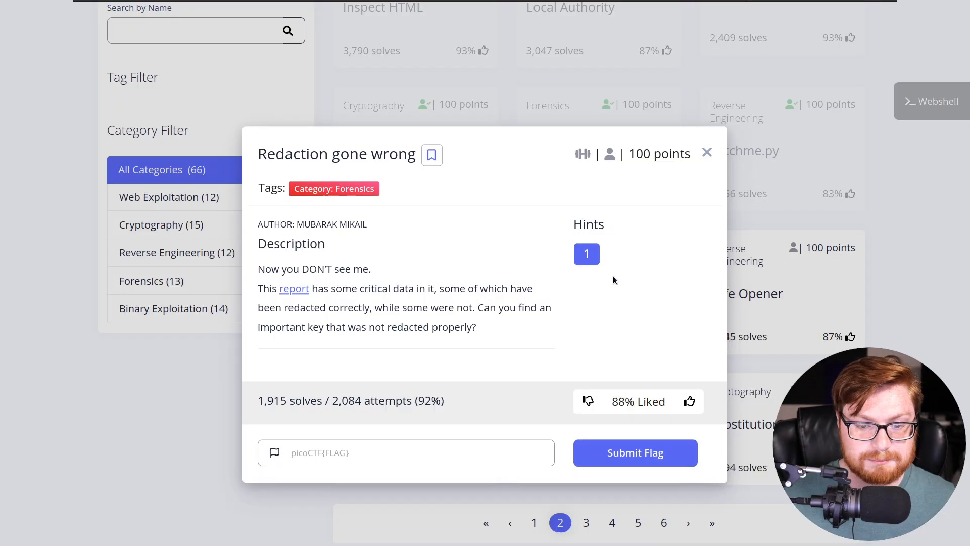
Step: Submit picoCTF{C4n_Y0u_S33_m3_fully} for Redaction gone wrong and check the challenge list
type("picoCTF{C4n_Y0u_S33_m3_fully}")
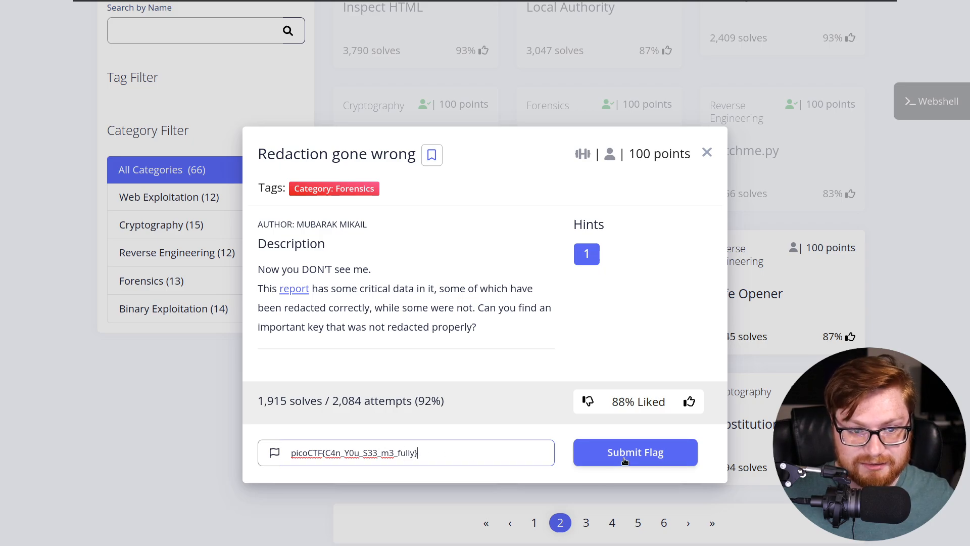
left_click(635, 452)
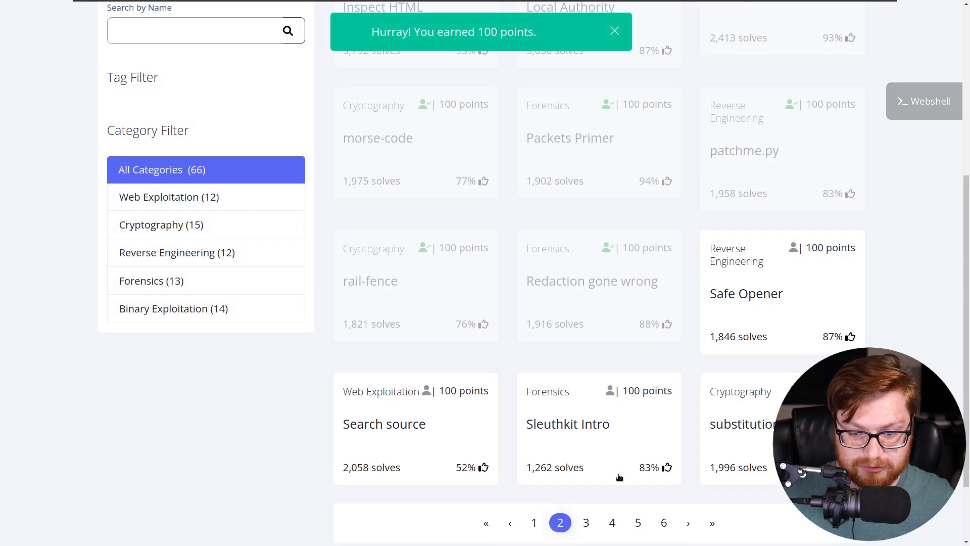
scroll("up", 3)
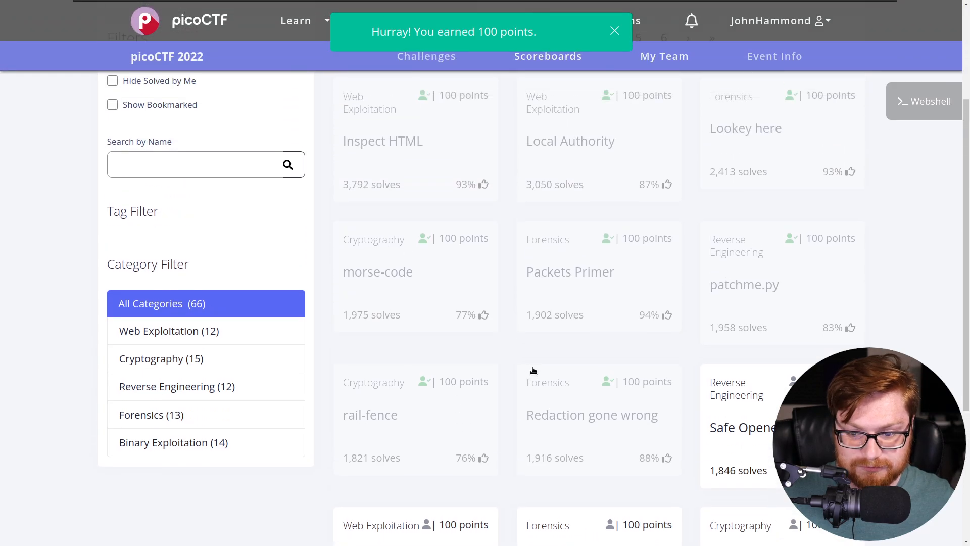
scroll("up", 3)
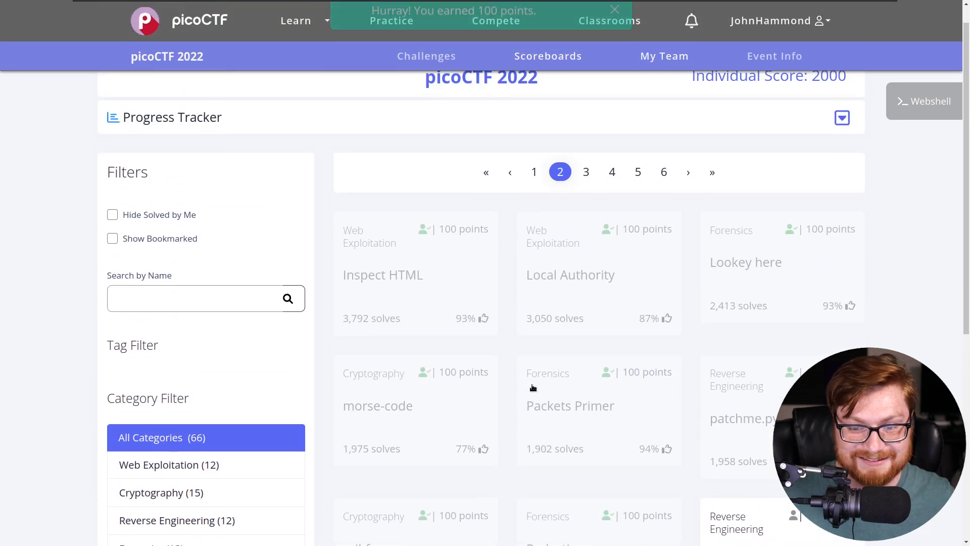